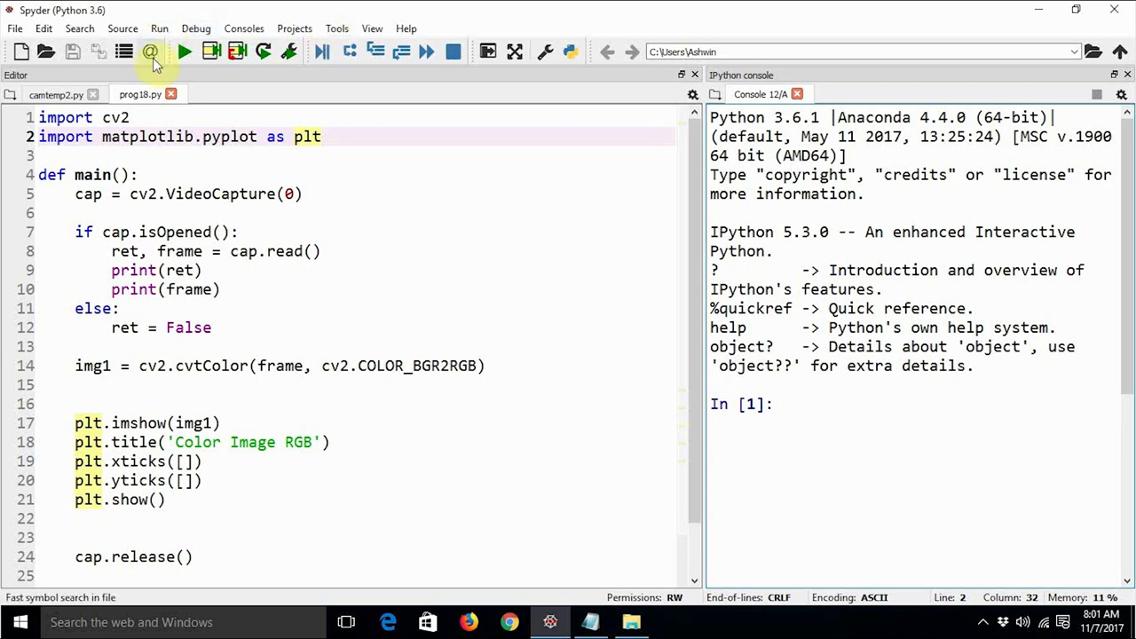
Step: Run prog18.py to view the captured 'Color Image RGB' frame, then restart the IPython console
click(183, 51)
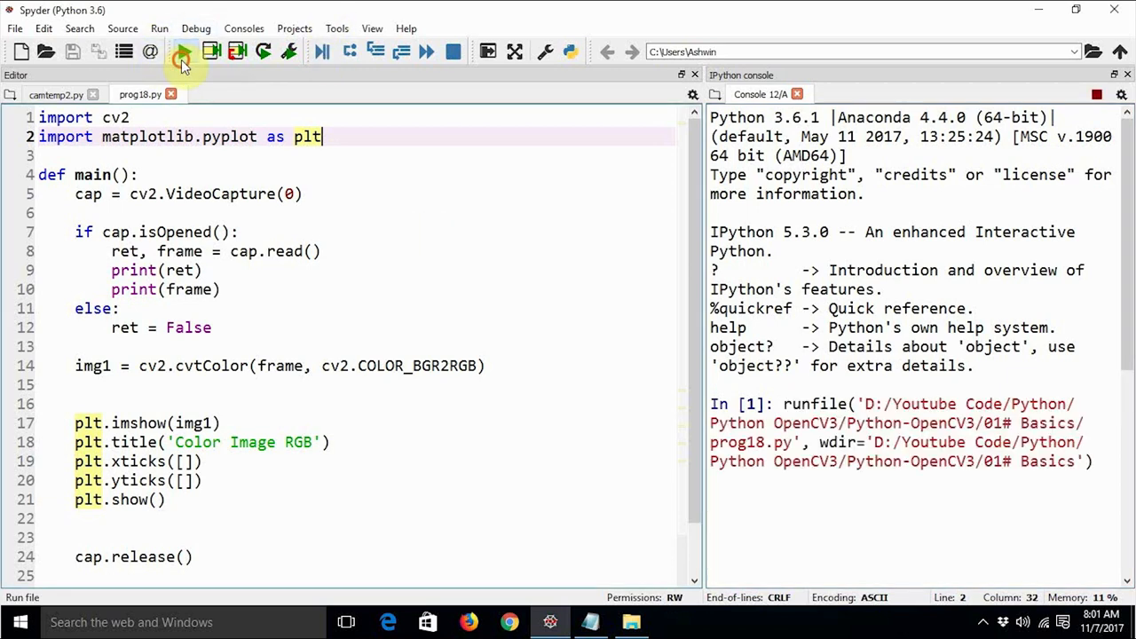
click(182, 52)
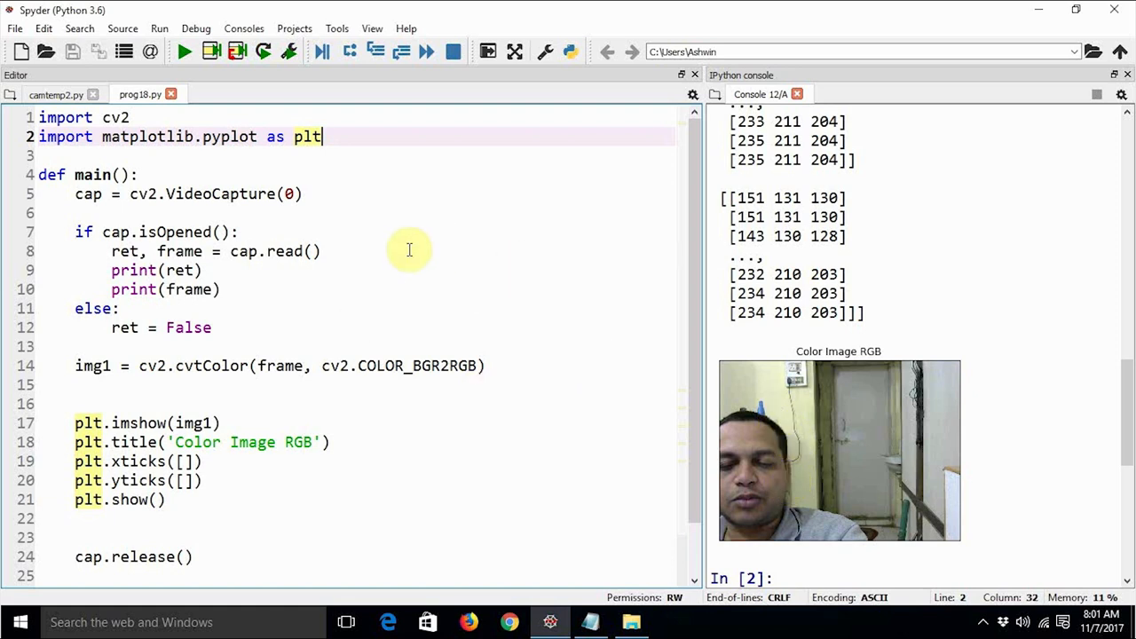
right_click(839, 451)
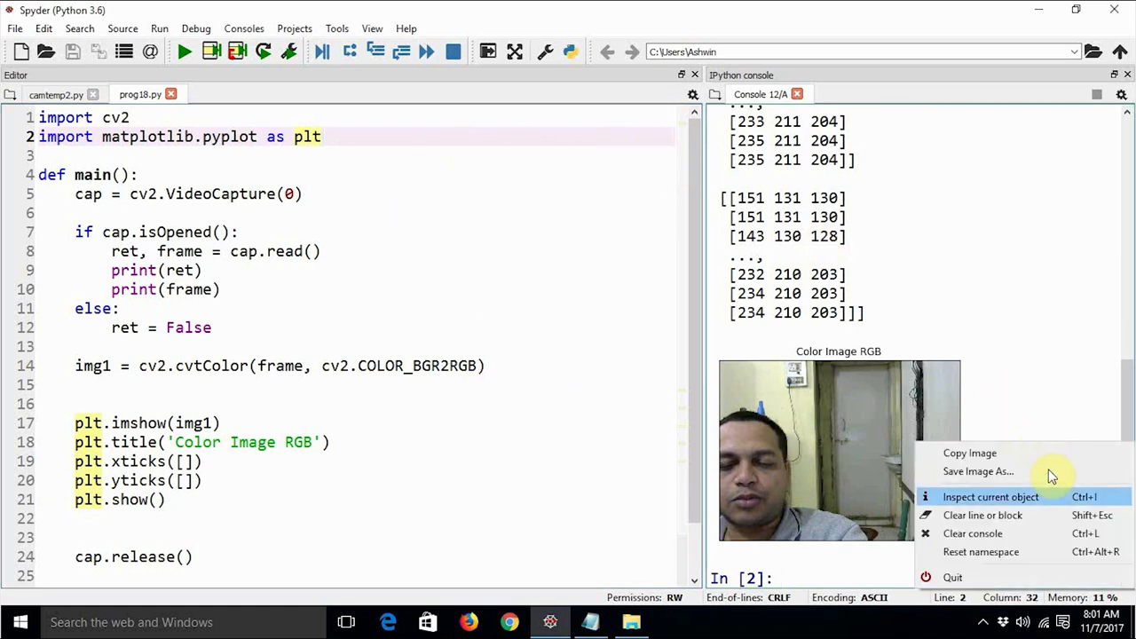
mouse_move(844, 435)
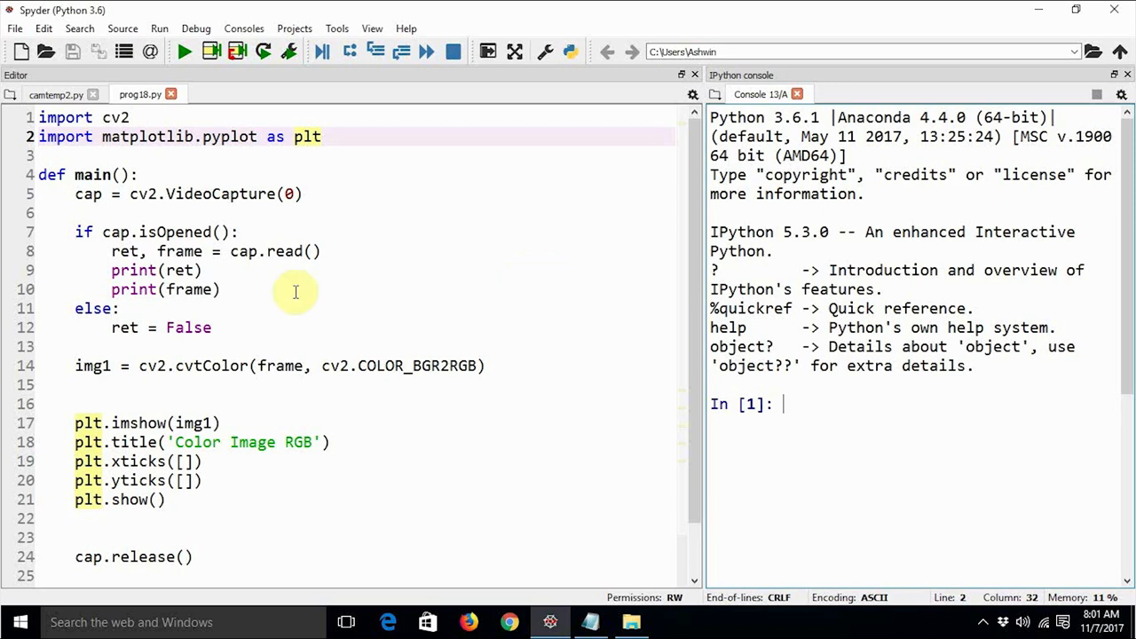
Step: Delete the 'import matplotlib.pyplot as plt' line and the print(ret) and print(frame) lines
drag(112, 270, 221, 289)
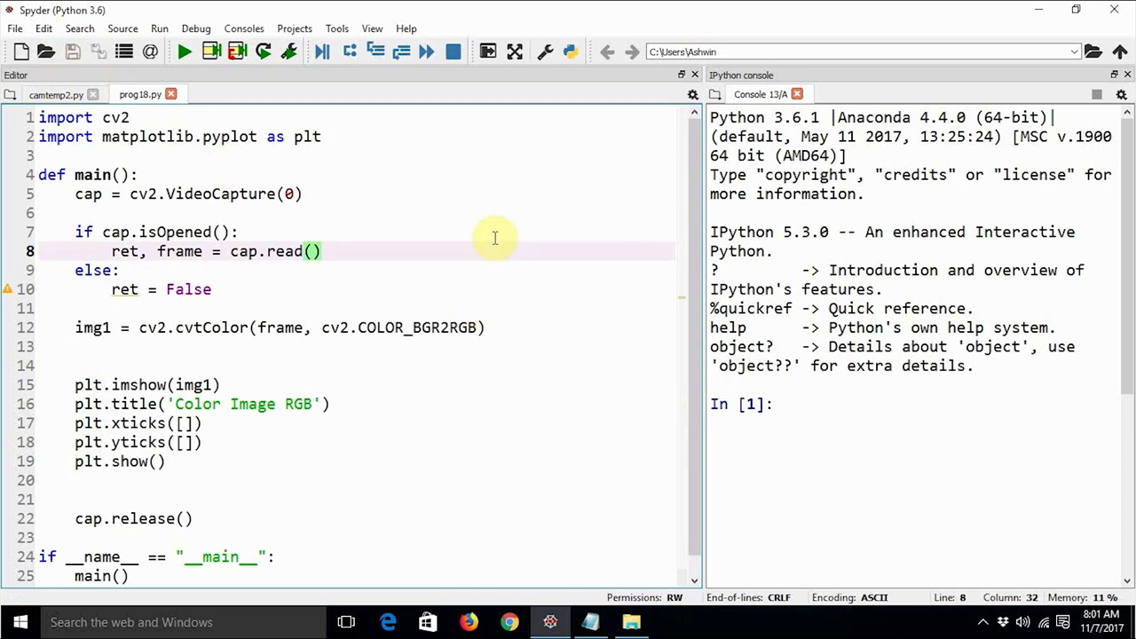
mouse_move(420, 220)
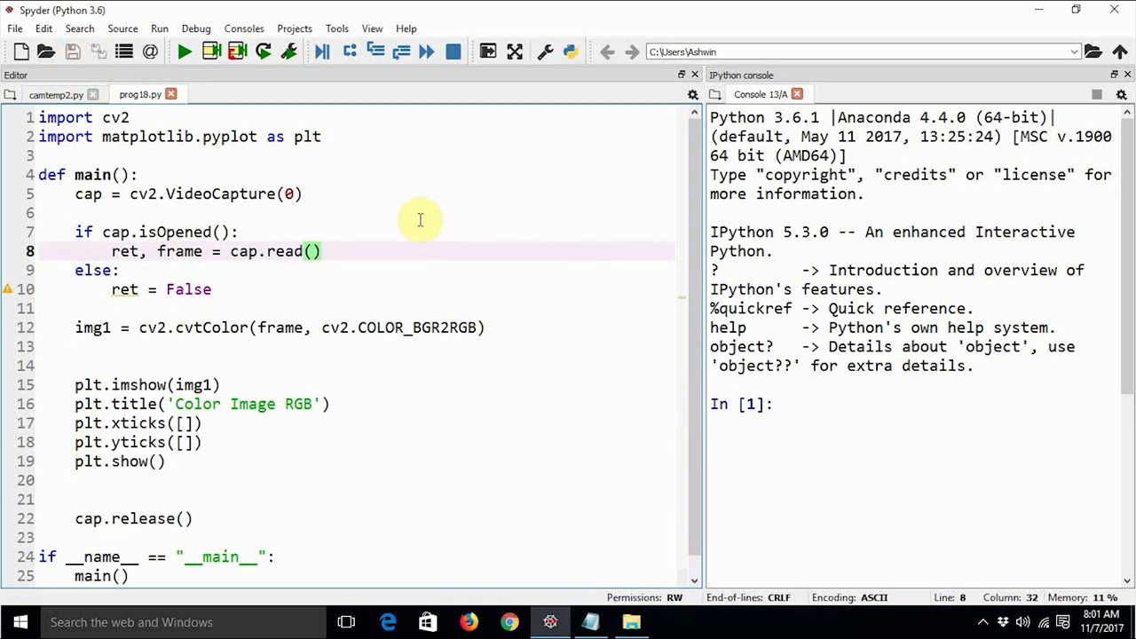
click(346, 175)
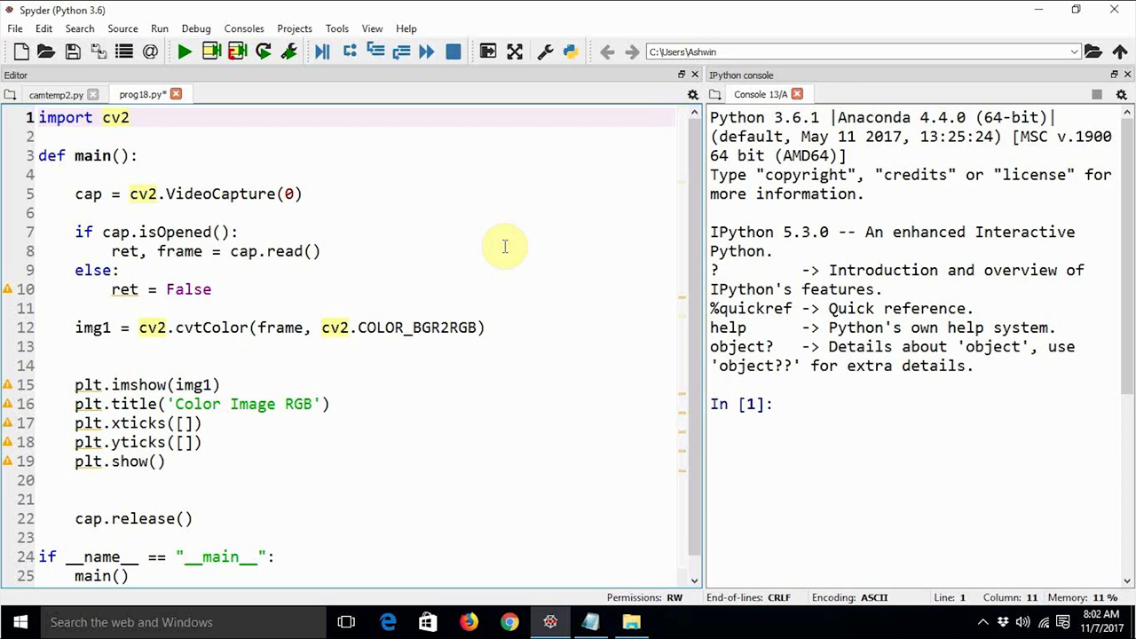
mouse_move(454, 229)
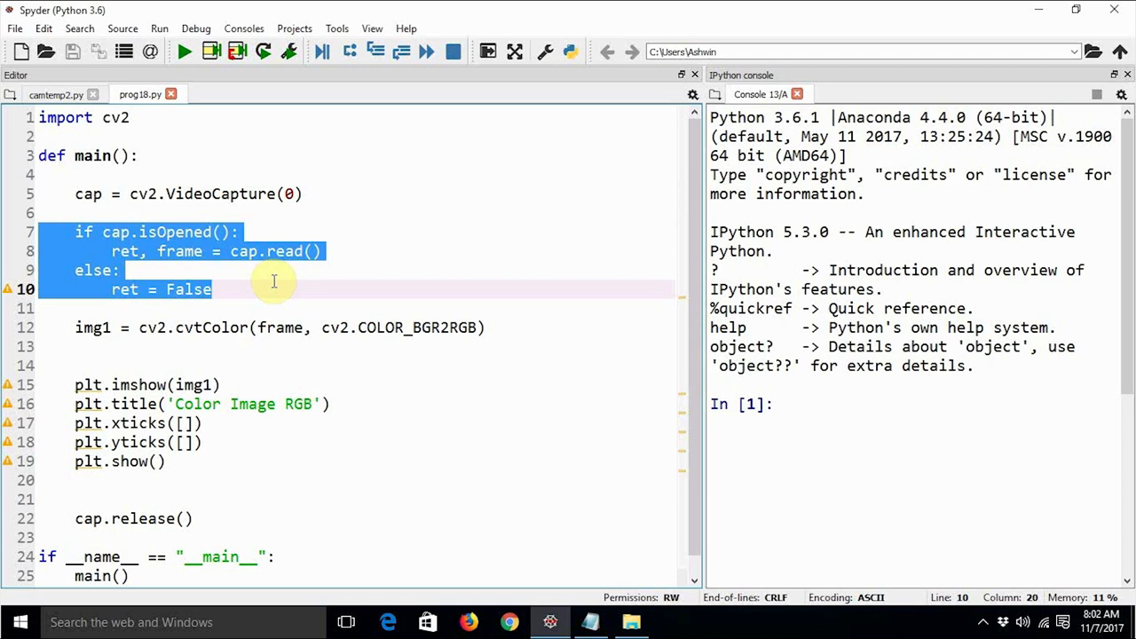
mouse_move(51, 224)
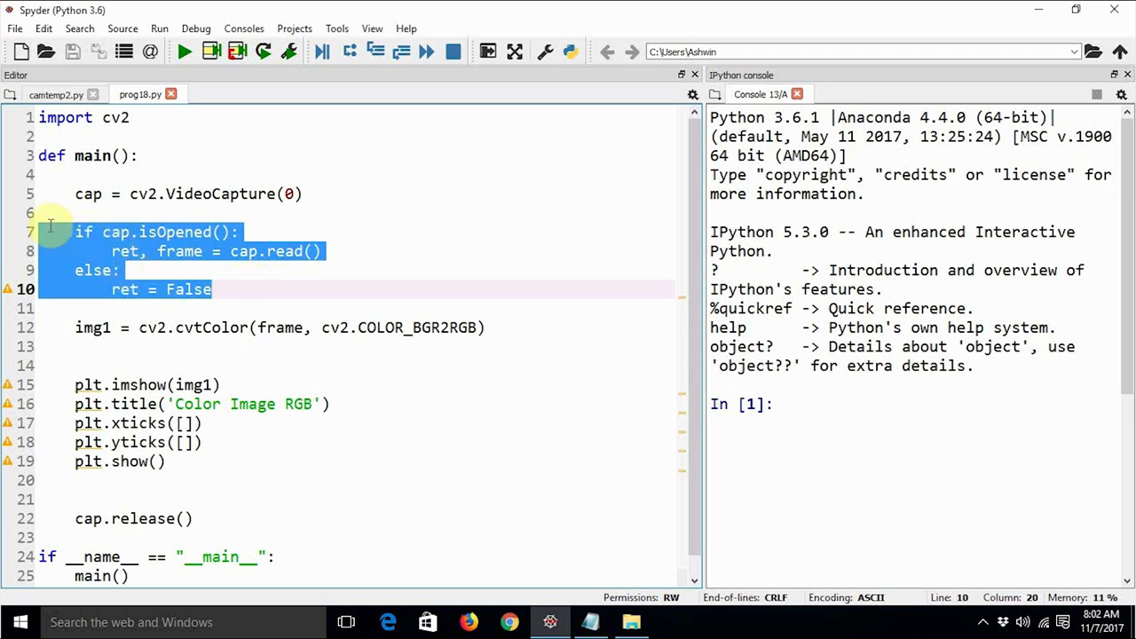
click(54, 232)
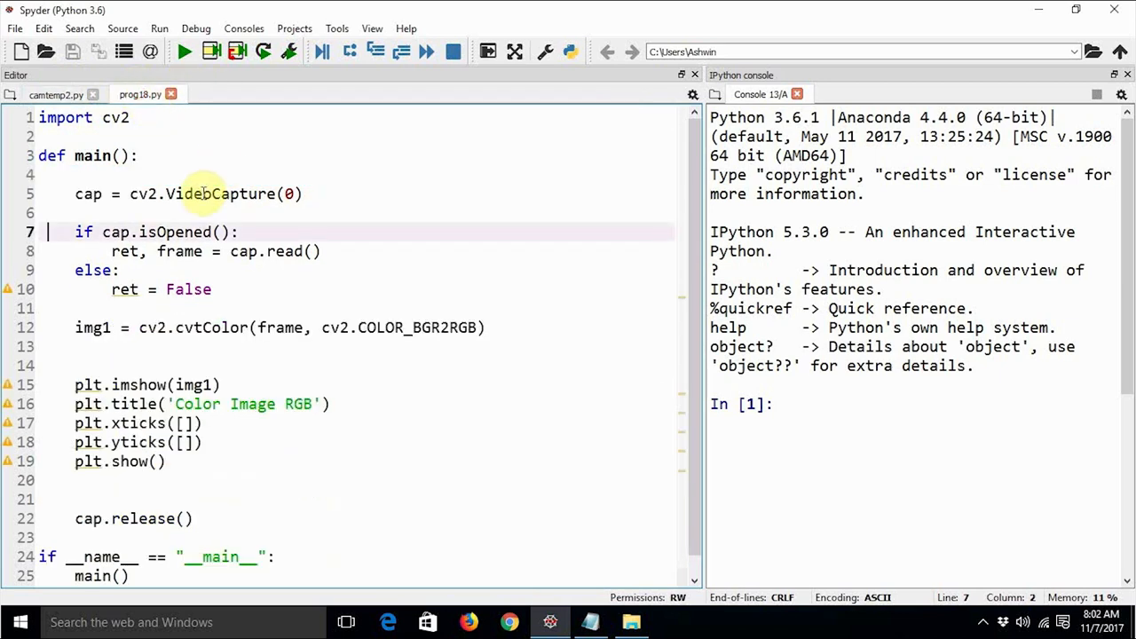
Step: Add windowName = "Live Video Feed" and cv2.namedWindow(windowName) at the top of main(), and save
text(windowName = "Preview")
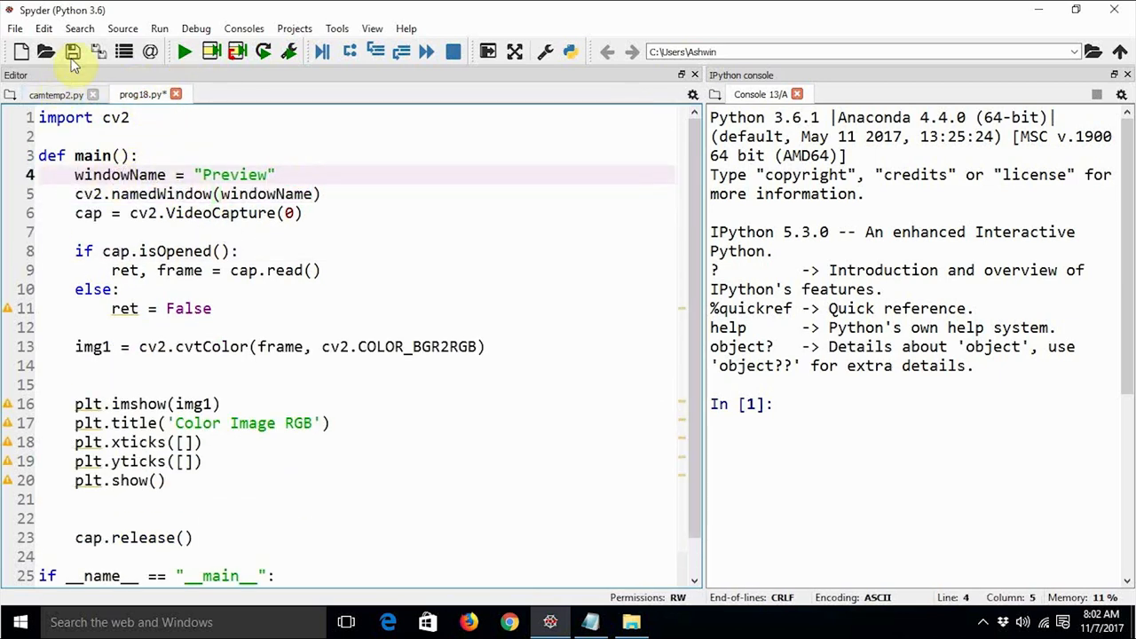
click(72, 52)
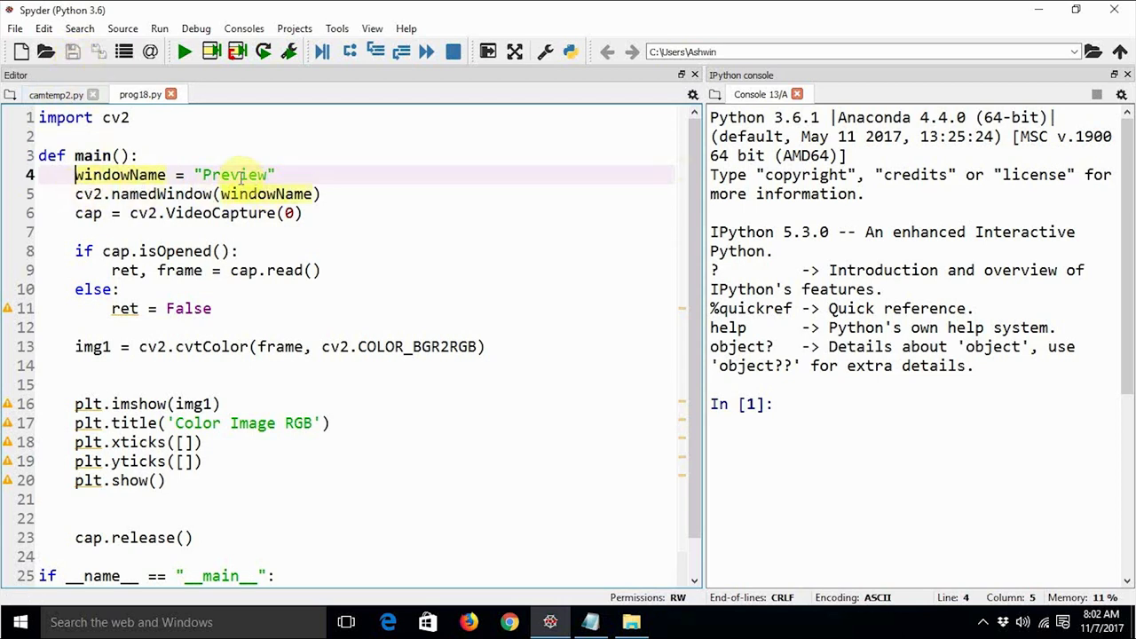
text(Live Video Feed)
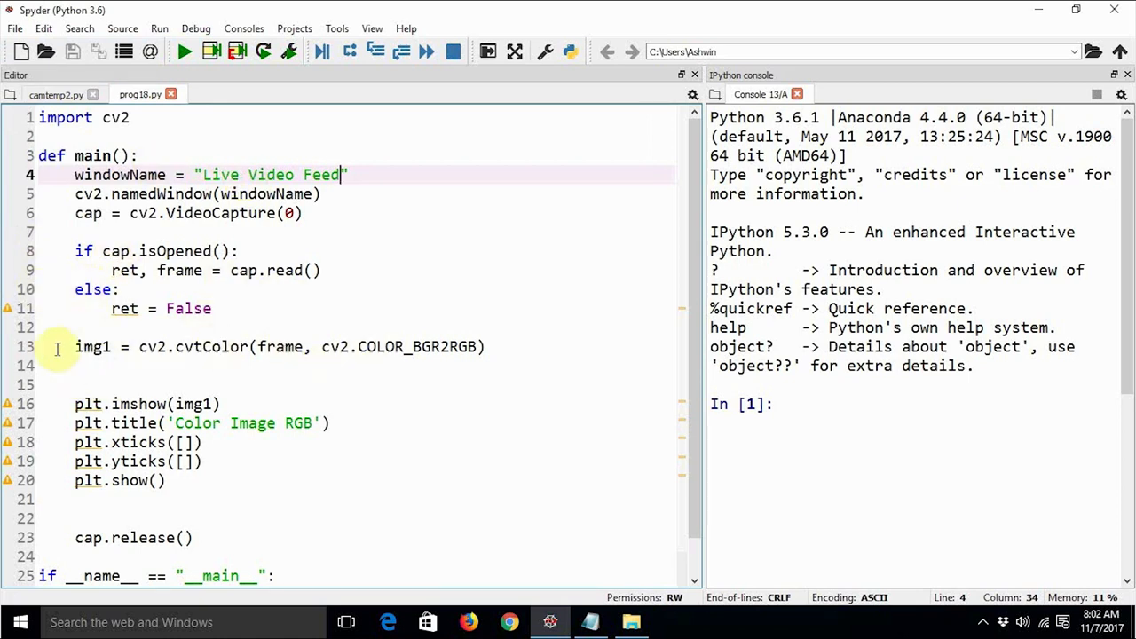
drag(76, 346, 164, 481)
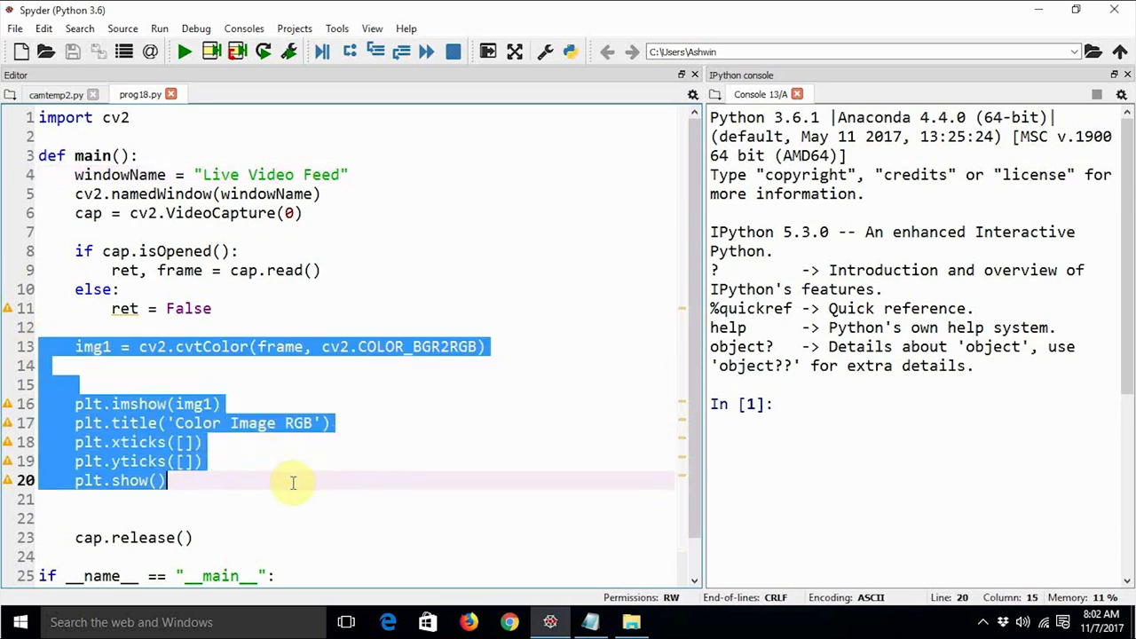
Step: Delete the selected matplotlib display code on lines 13 to 20
key(Delete)
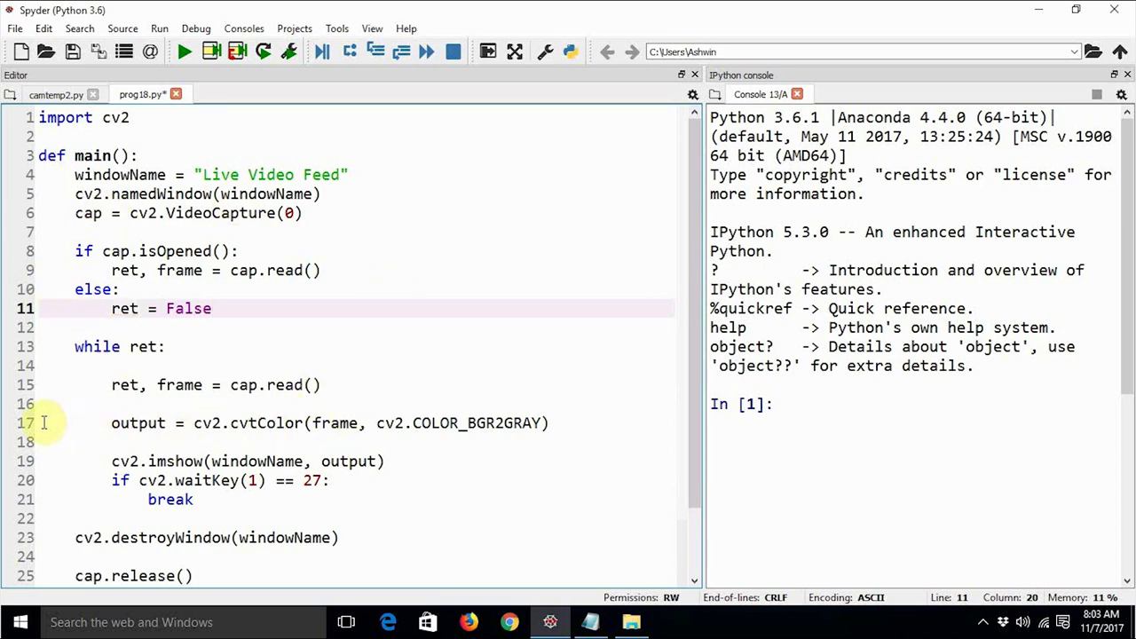
Step: Comment out the cvtColor grayscale line with Ctrl+1 and select imshow's output argument
key(ctrl+1)
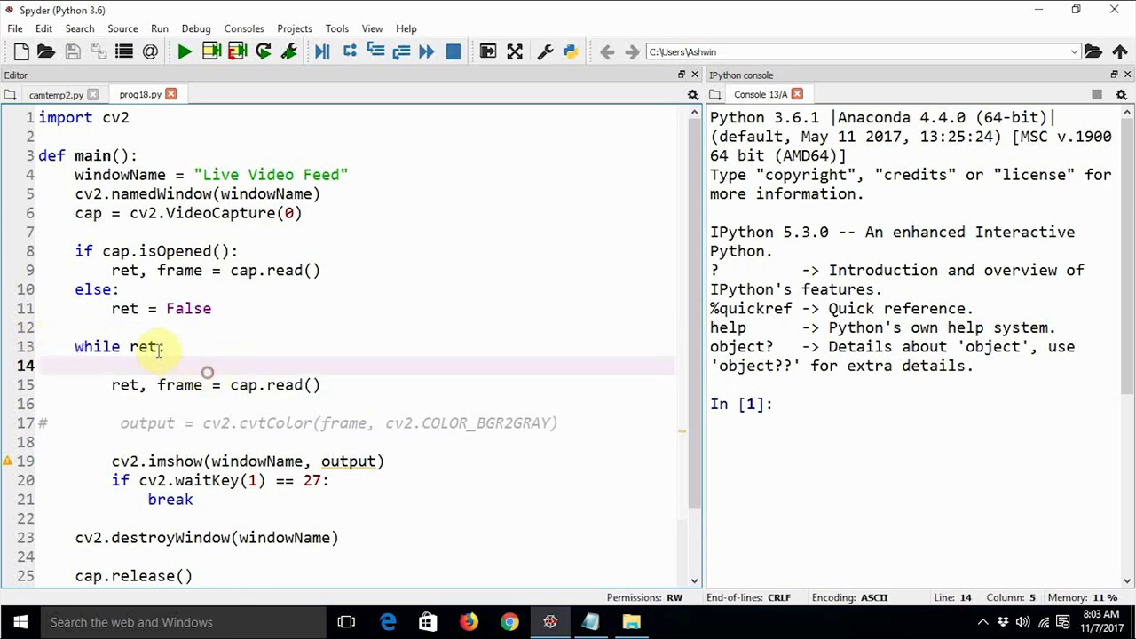
double_click(142, 346)
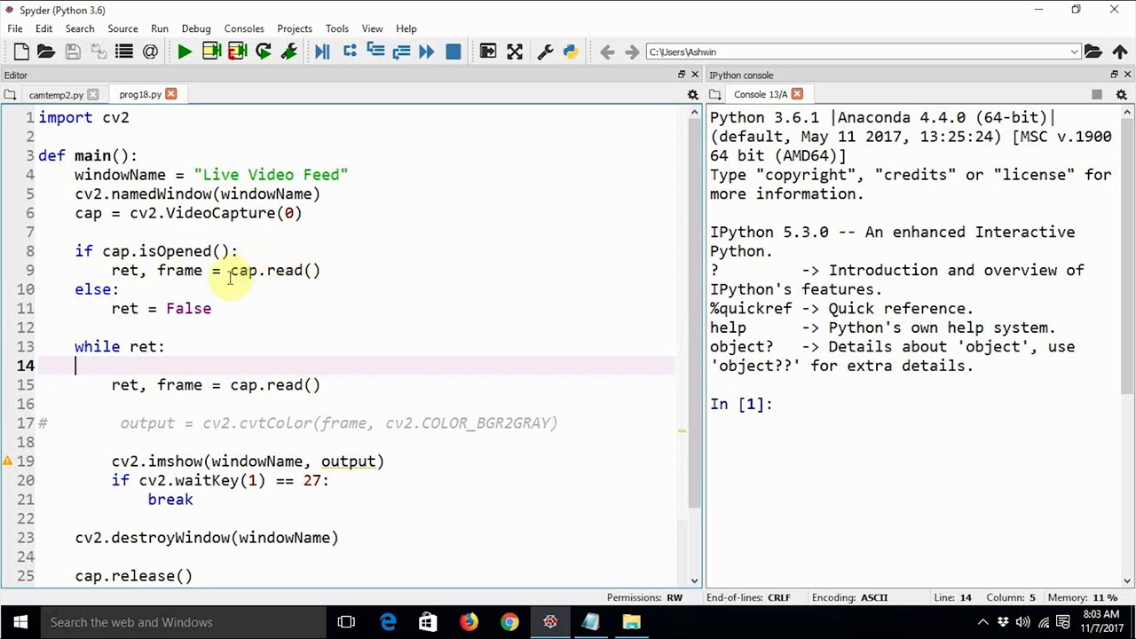
mouse_move(253, 280)
text(frame)
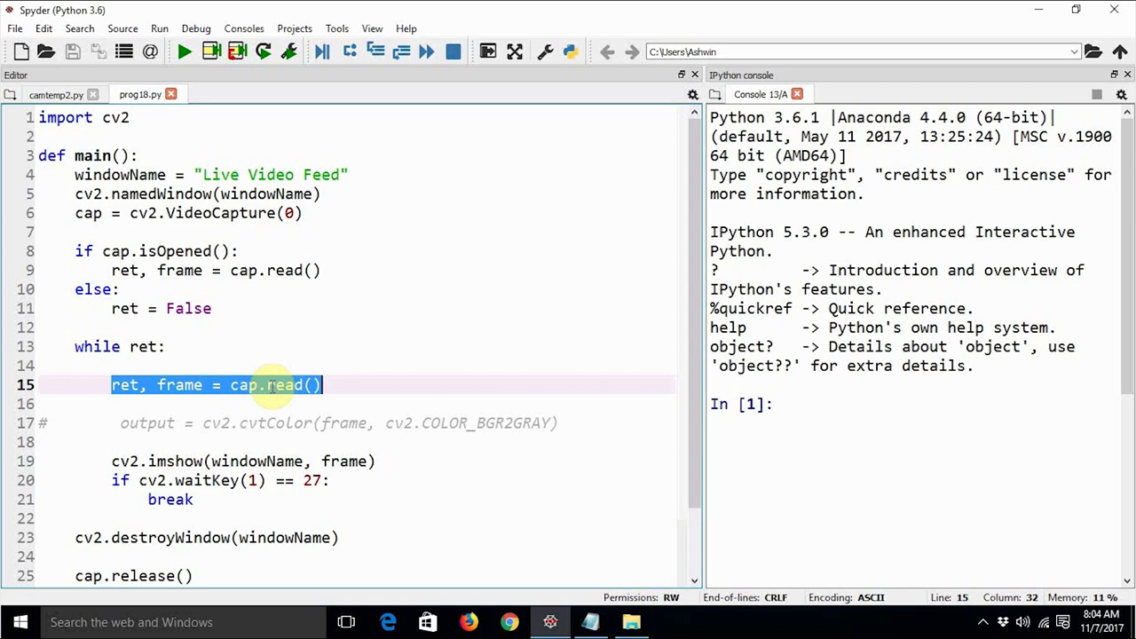
mouse_move(33, 466)
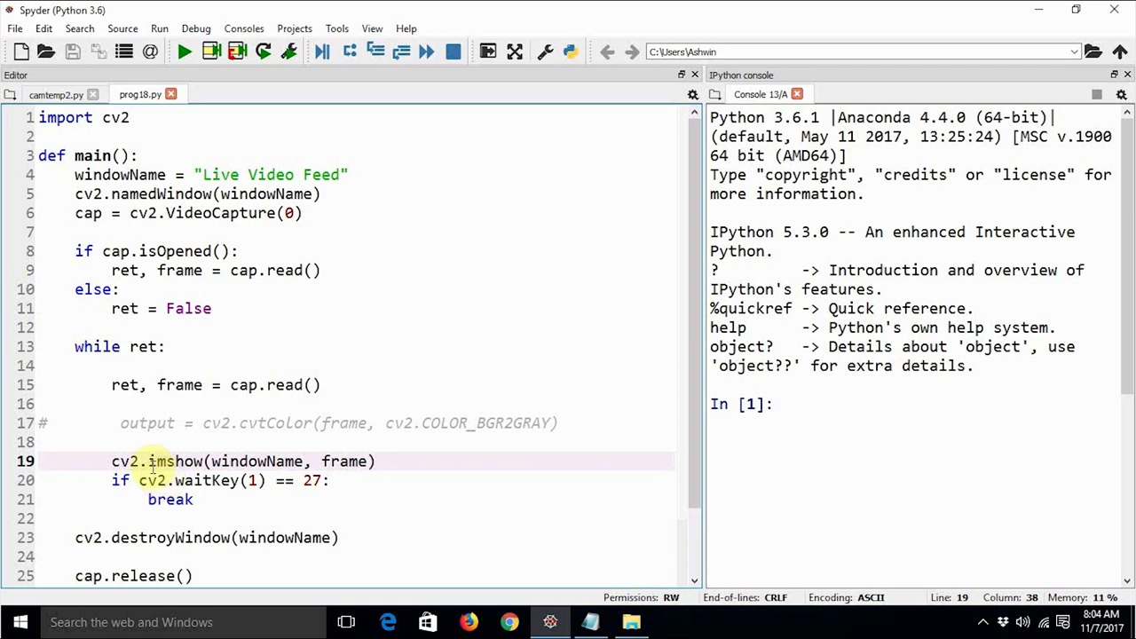
scroll(down, 3)
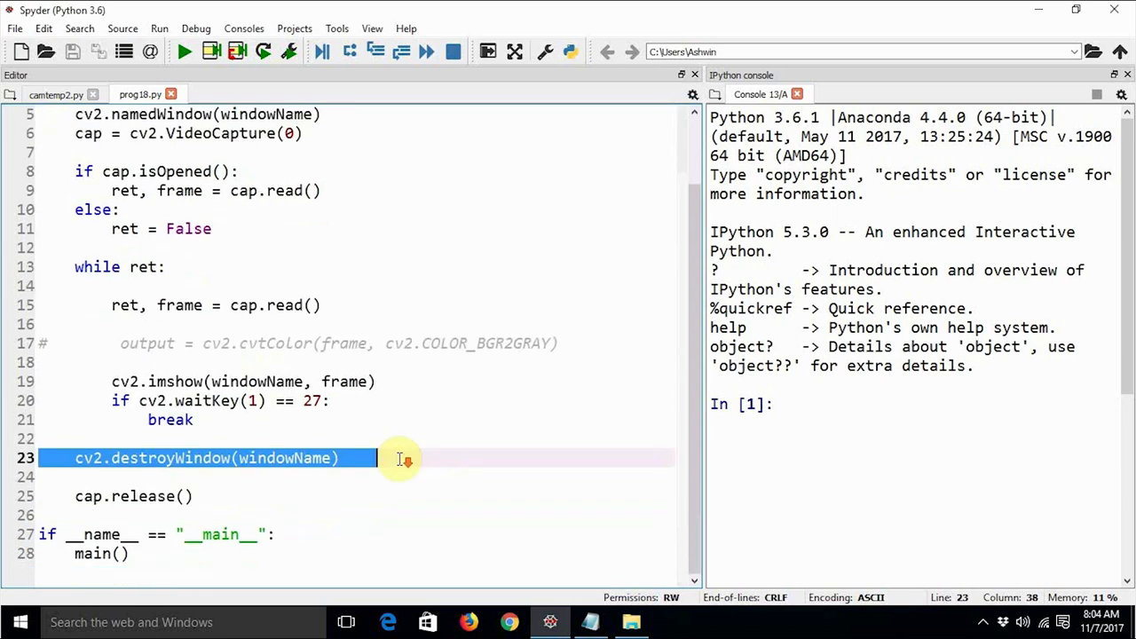
mouse_move(380, 515)
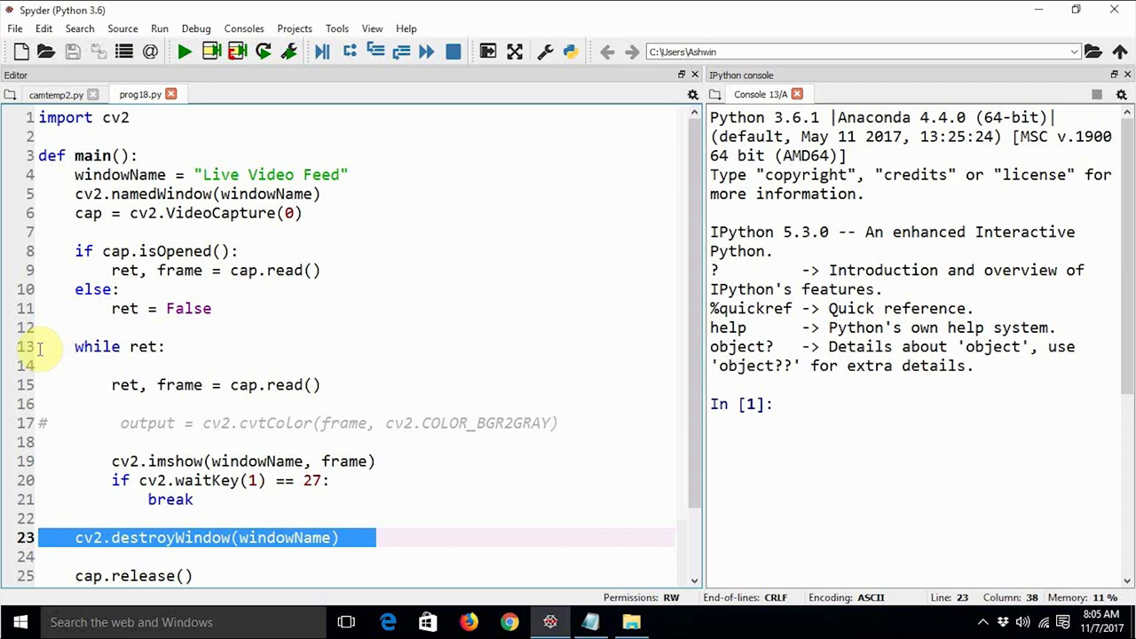
click(377, 537)
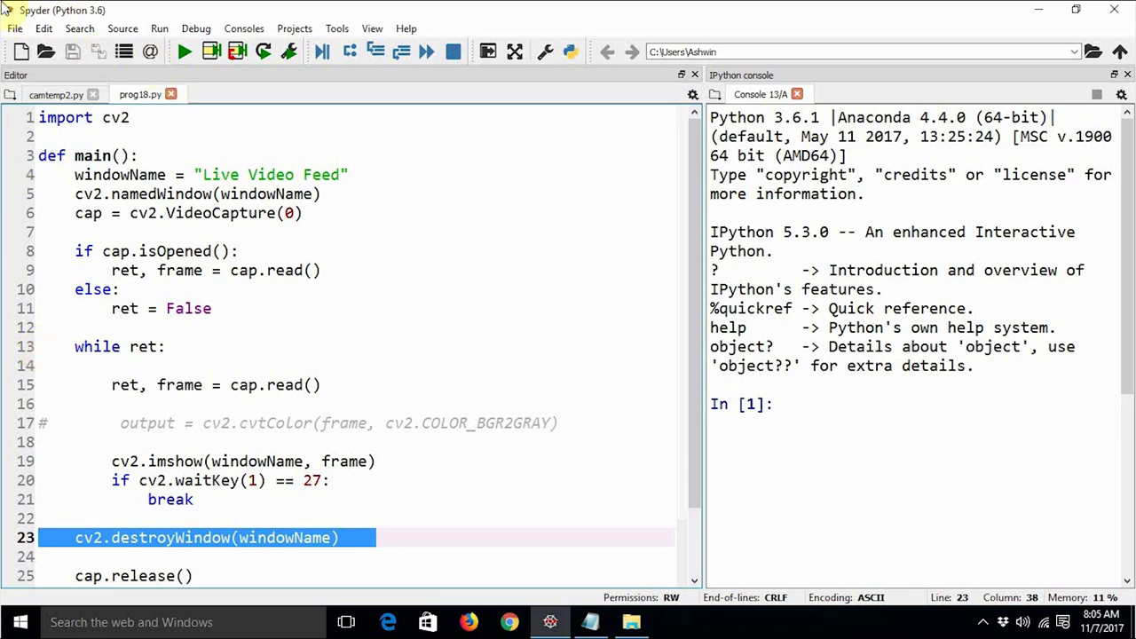
mouse_move(369, 213)
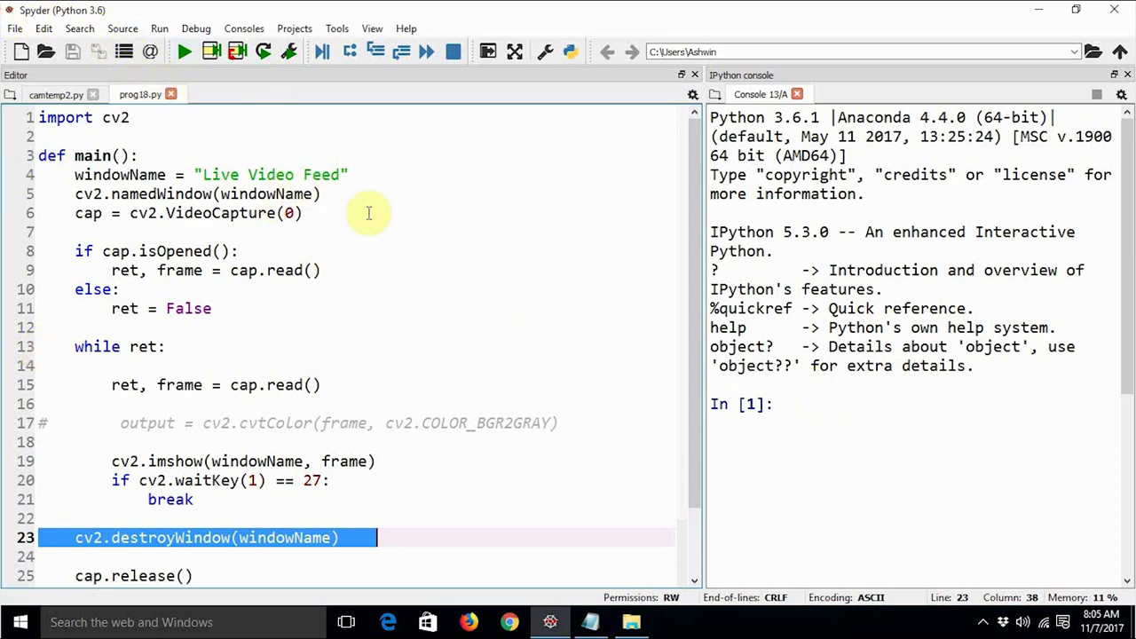
mouse_move(184, 75)
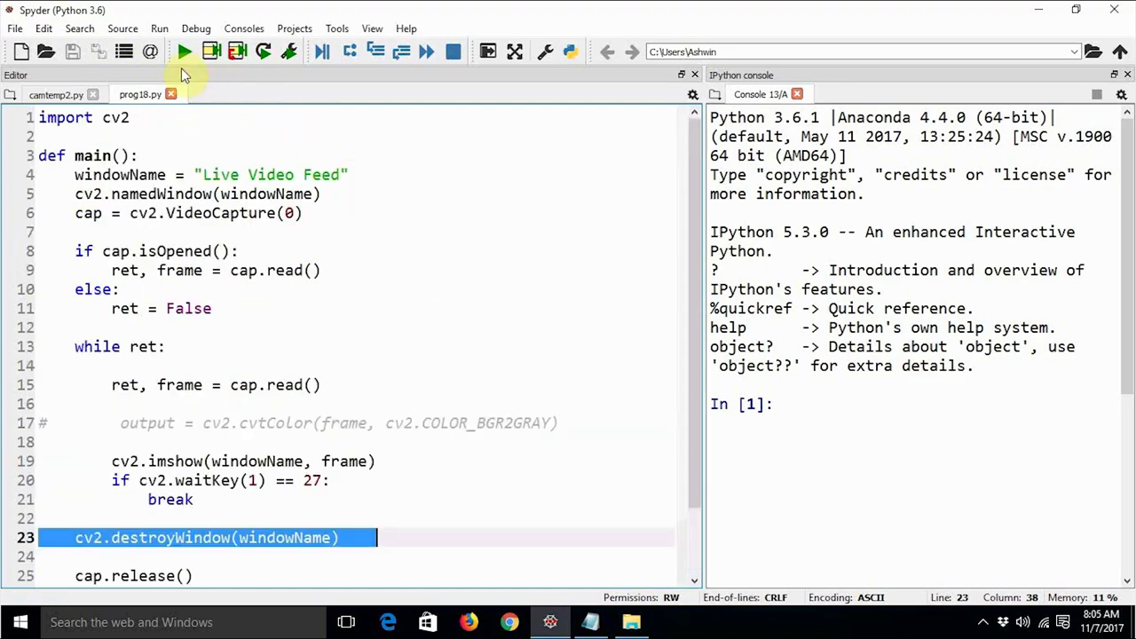
click(184, 52)
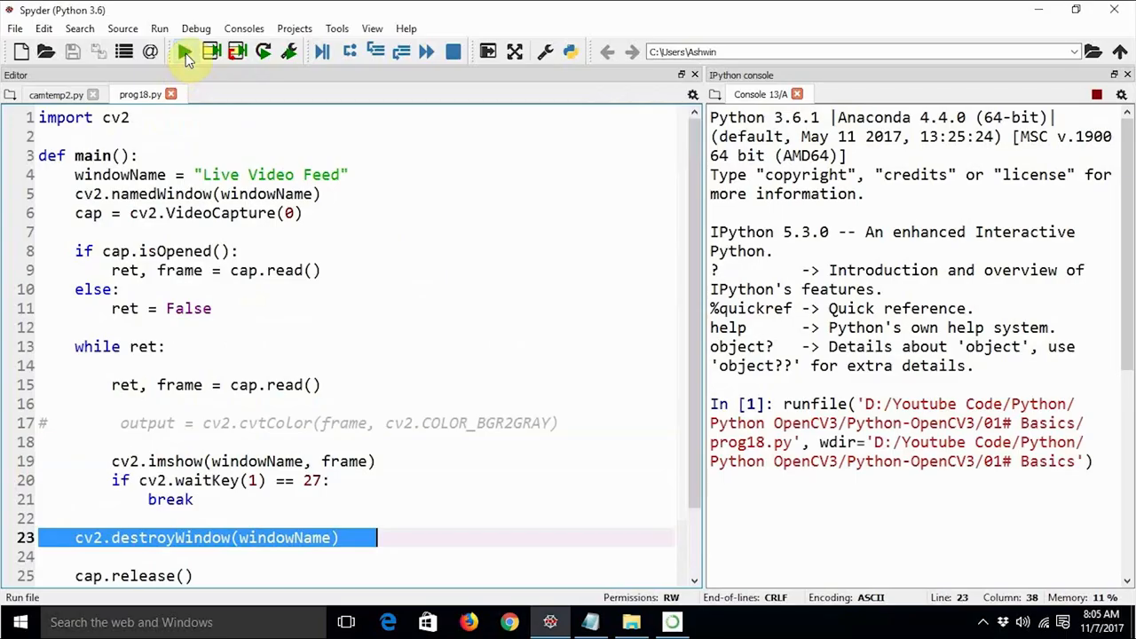
click(184, 52)
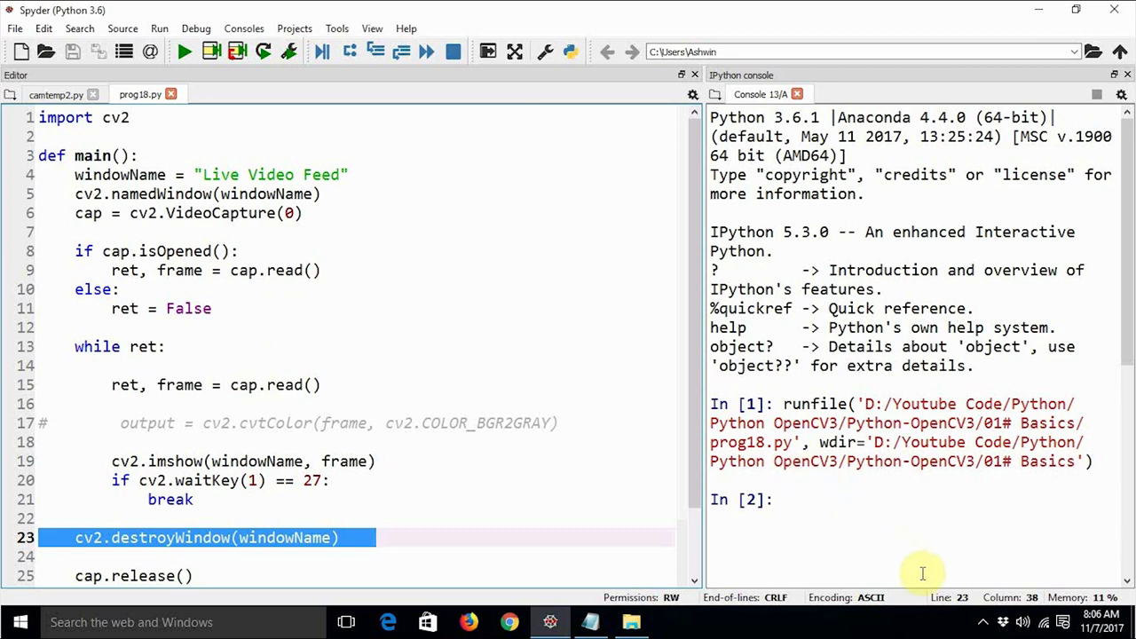
mouse_move(425, 399)
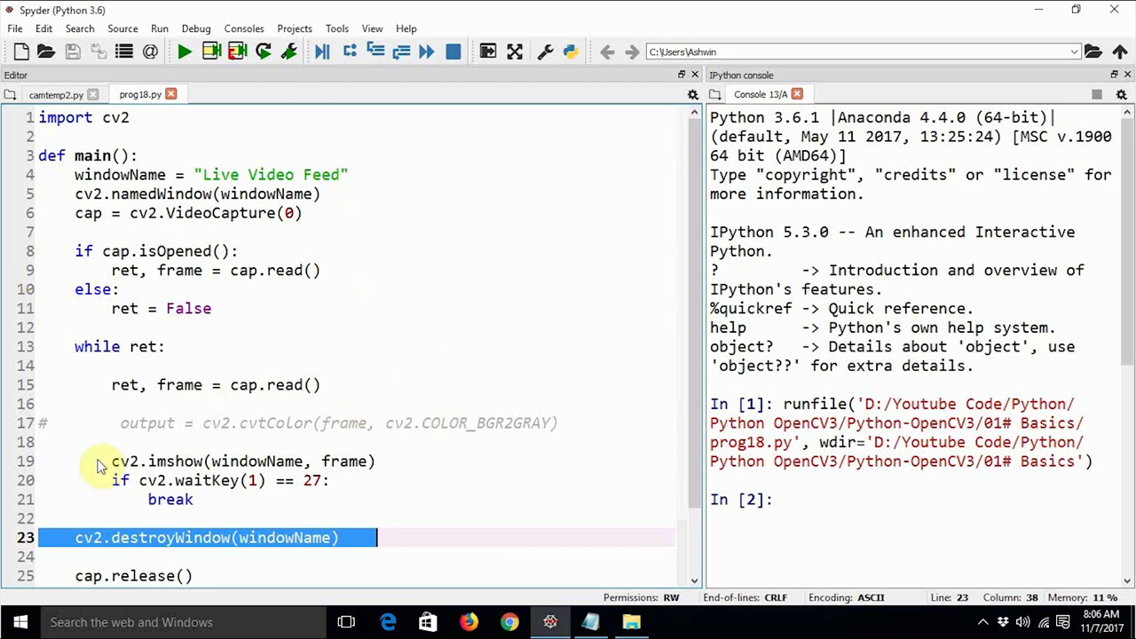
mouse_move(289, 315)
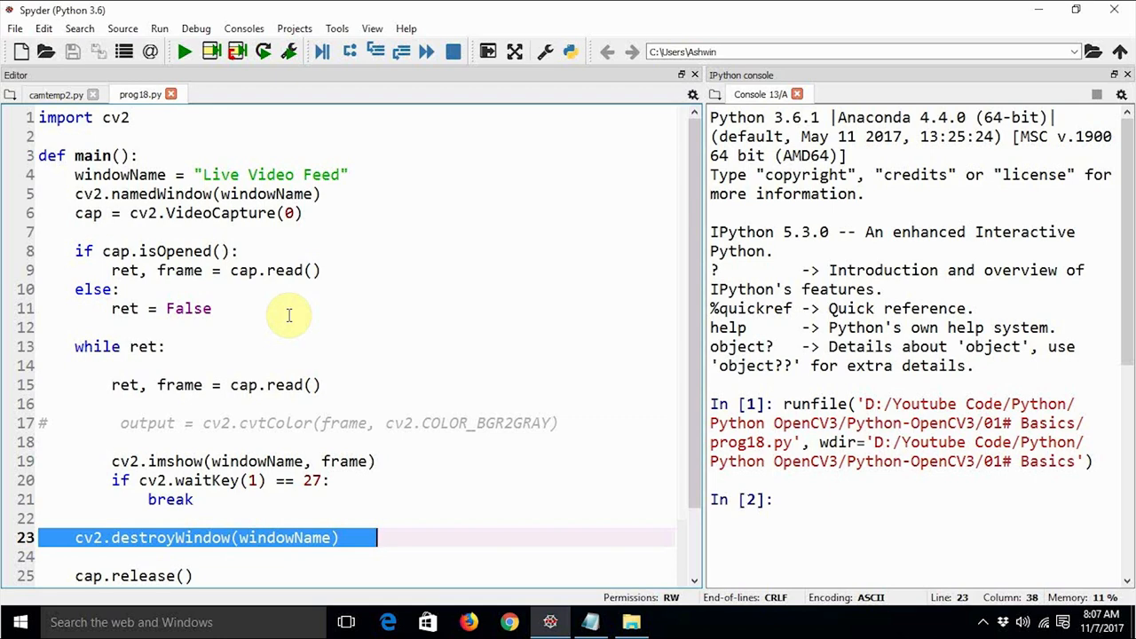
mouse_move(323, 359)
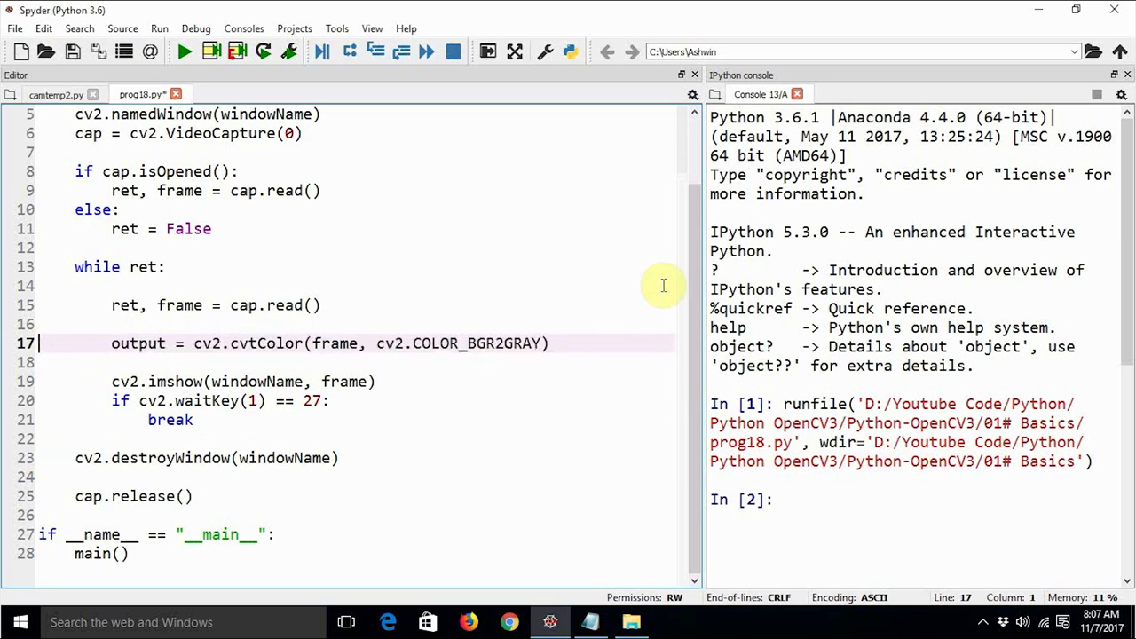
mouse_move(127, 283)
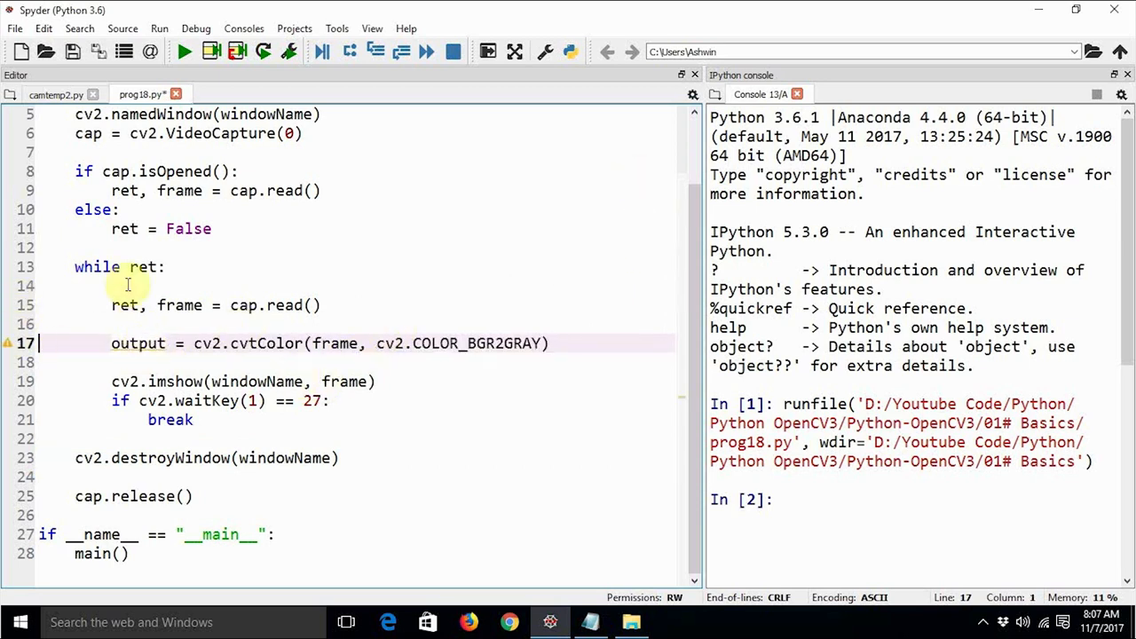
Step: Uncomment the grayscale line, display output instead of frame, save prog18.py and rerun it
click(73, 51)
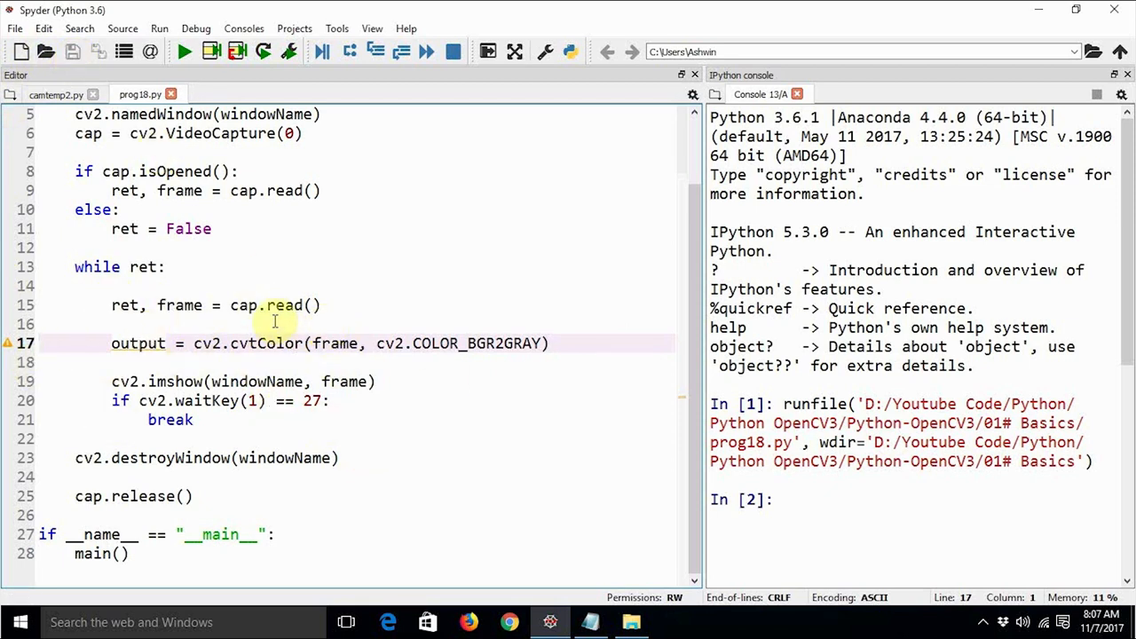
mouse_move(376, 370)
text(out)
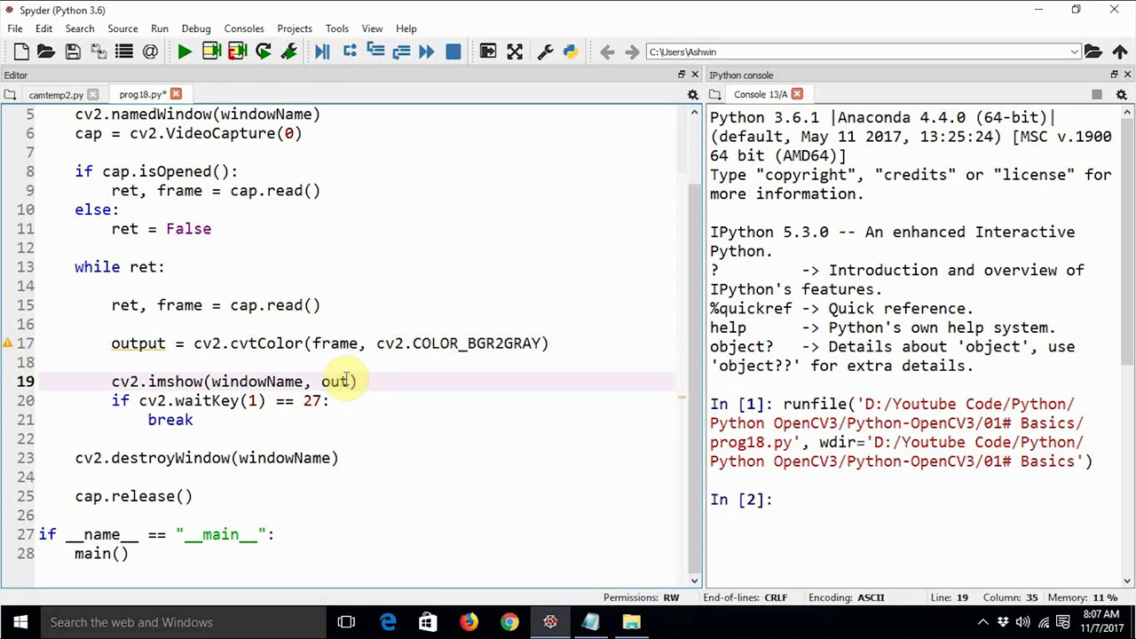
click(14, 28)
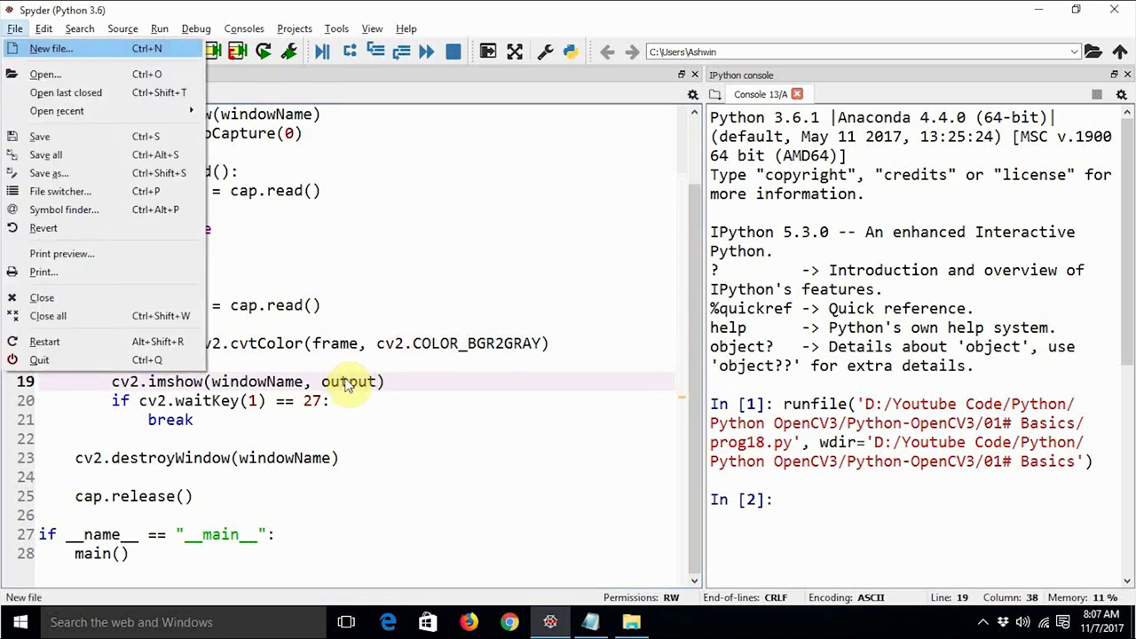
click(411, 418)
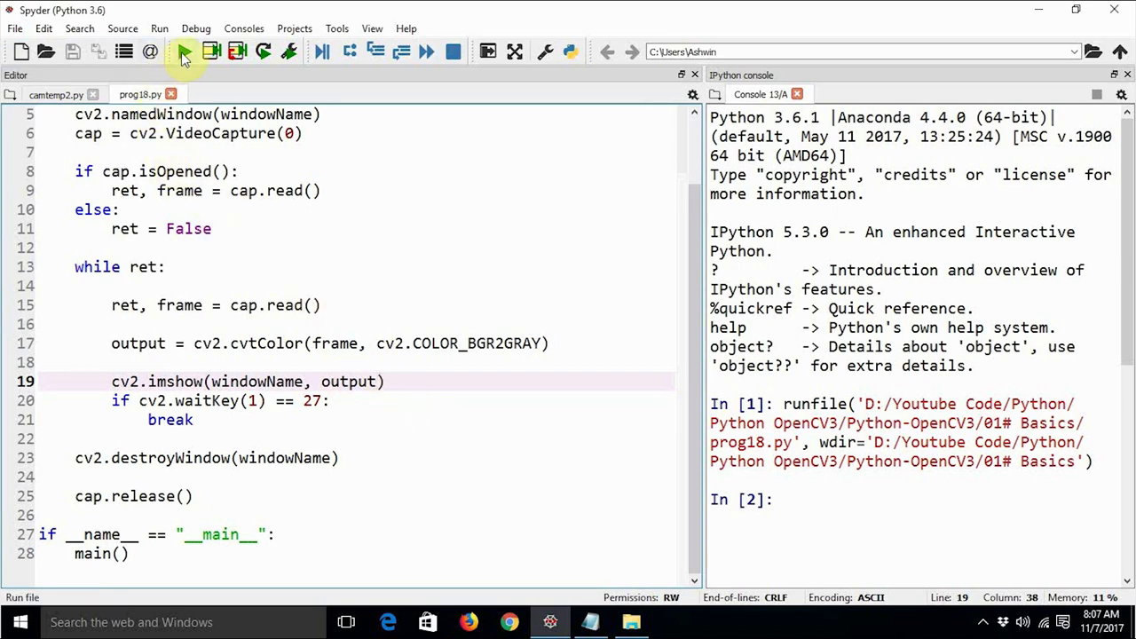
click(182, 51)
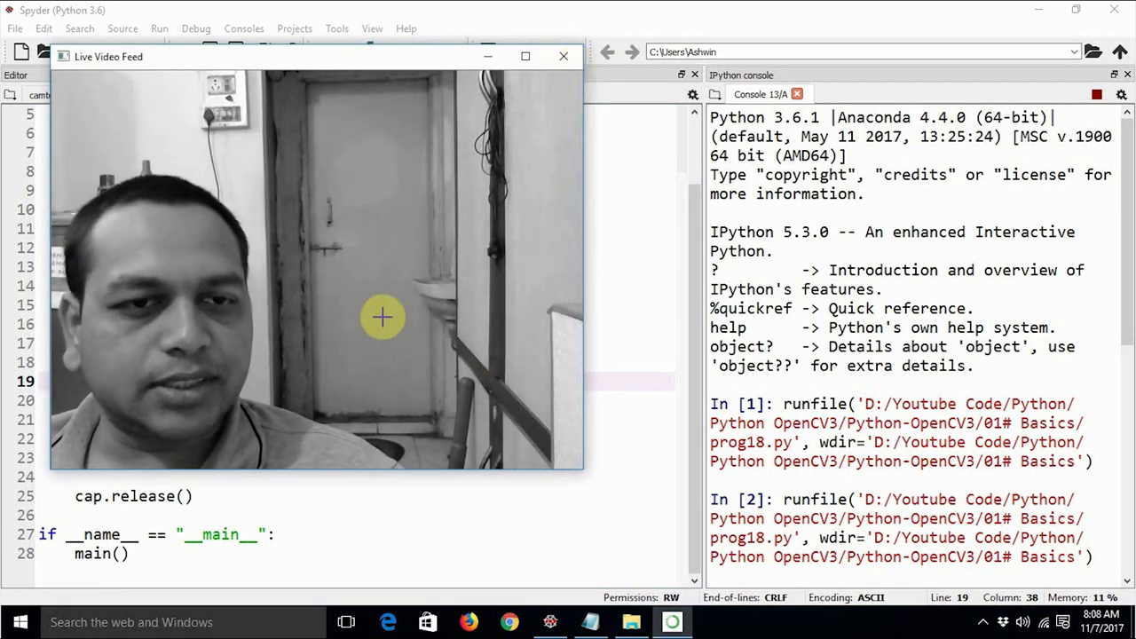
Step: Bring the grayscale Live Video Feed window into focus to watch the stream
click(563, 56)
text(cv2.imshow(windowName, output))
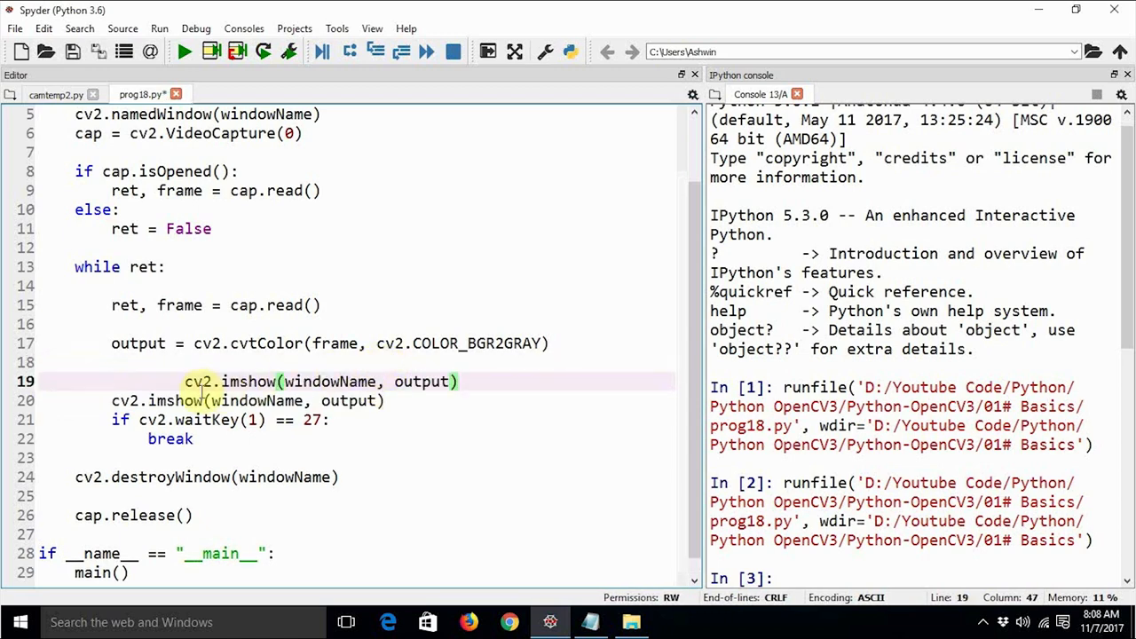
Step: Show output in a "Gray" window and frame in windowName, switching to destroyAllWindows
click(222, 381)
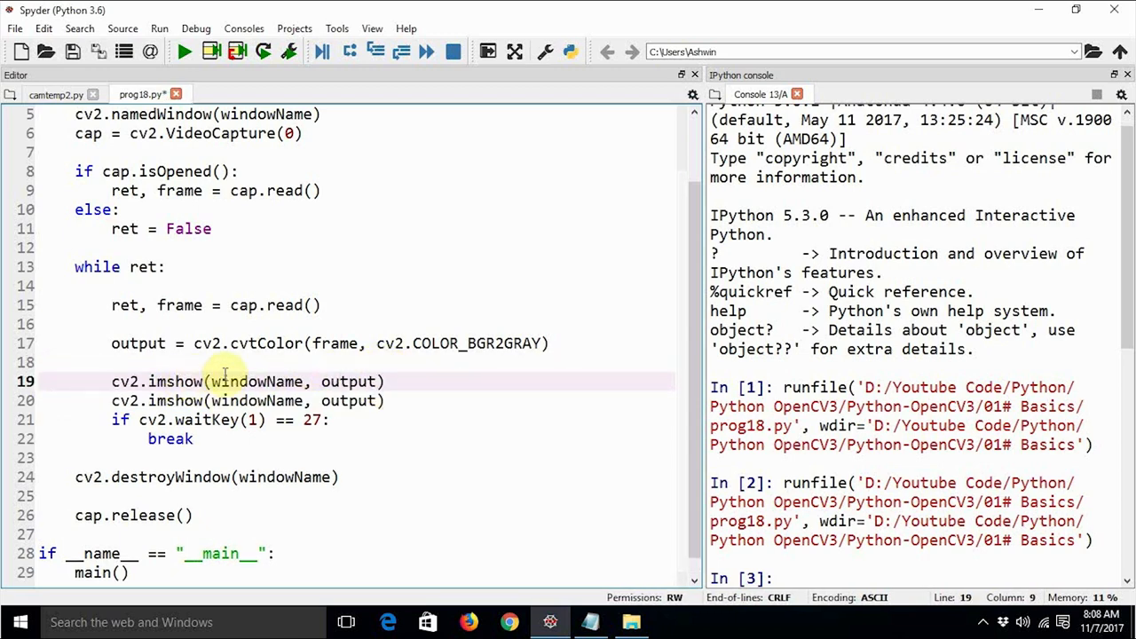
double_click(348, 400)
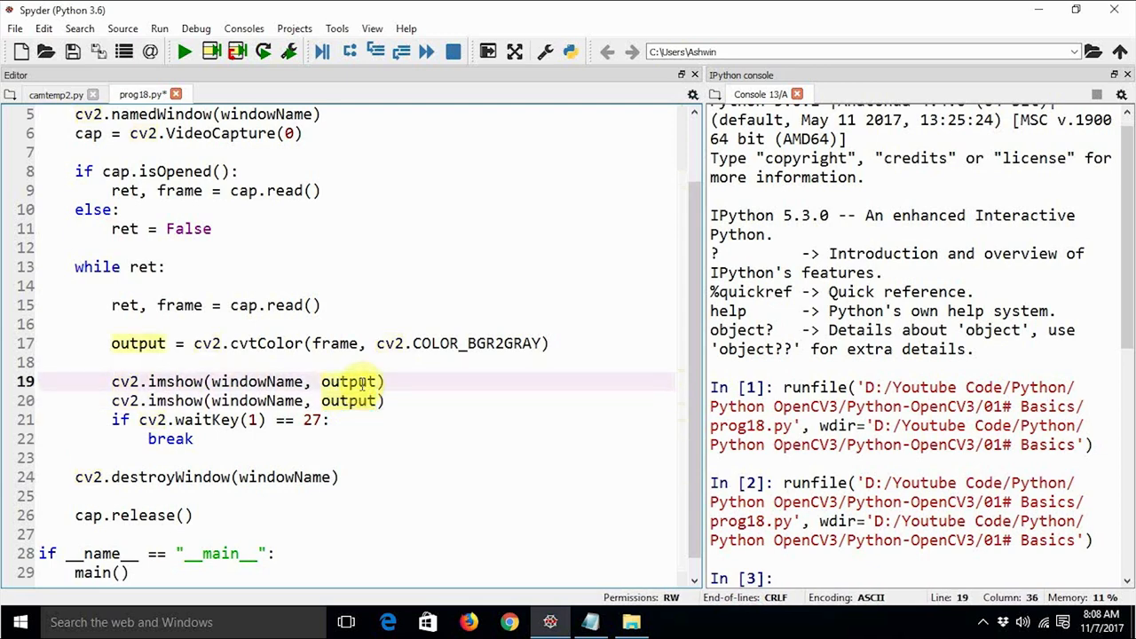
text(frsa)
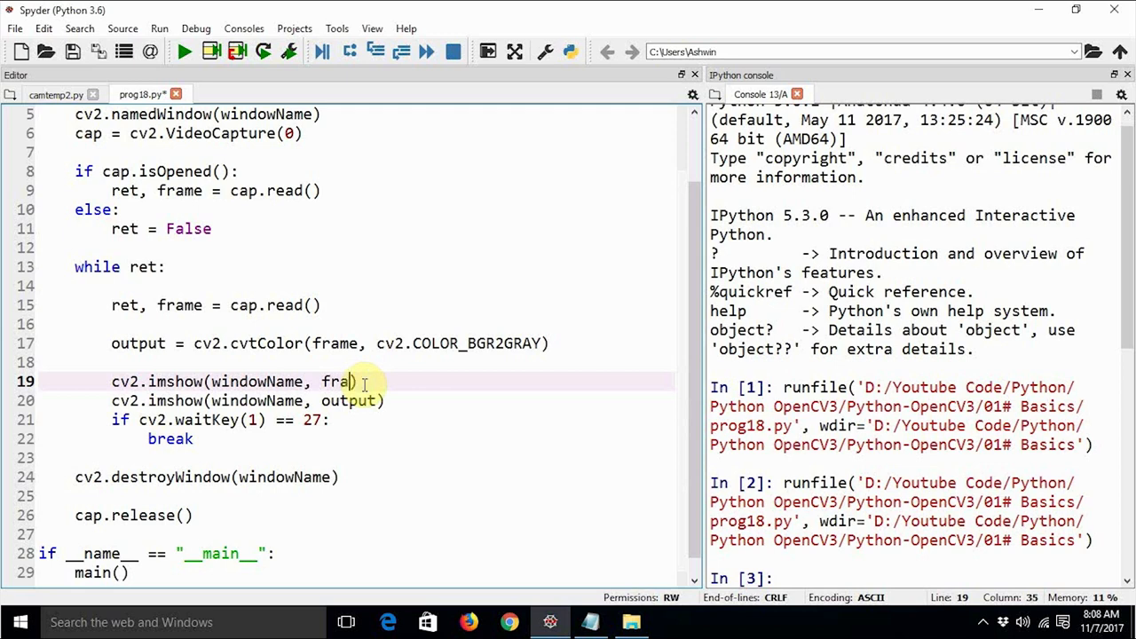
text(me)
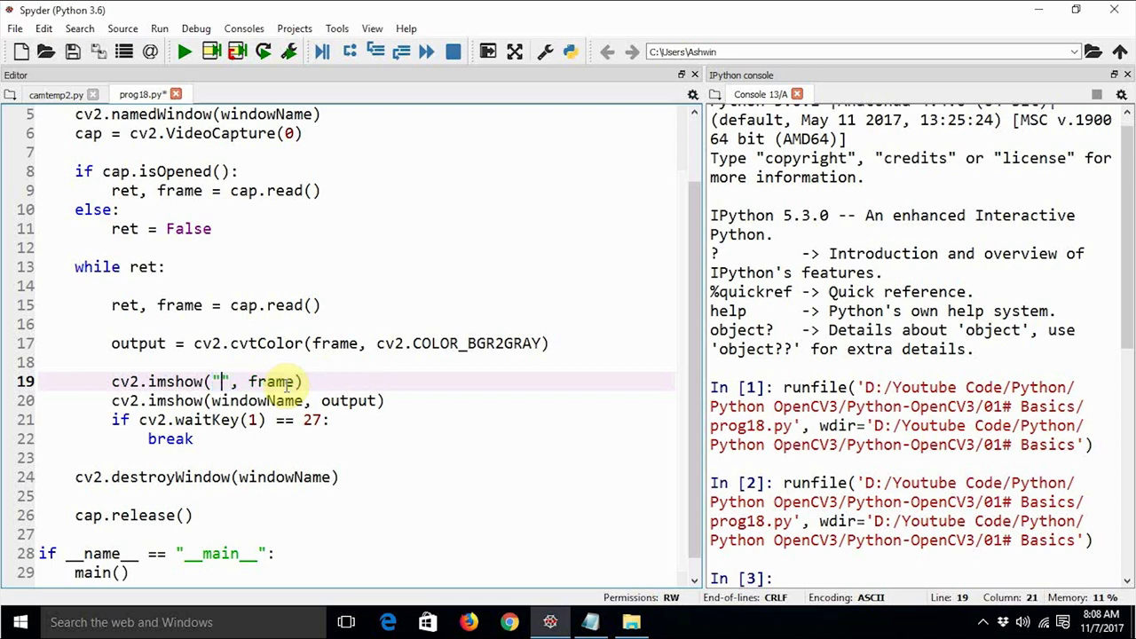
text(Gray)
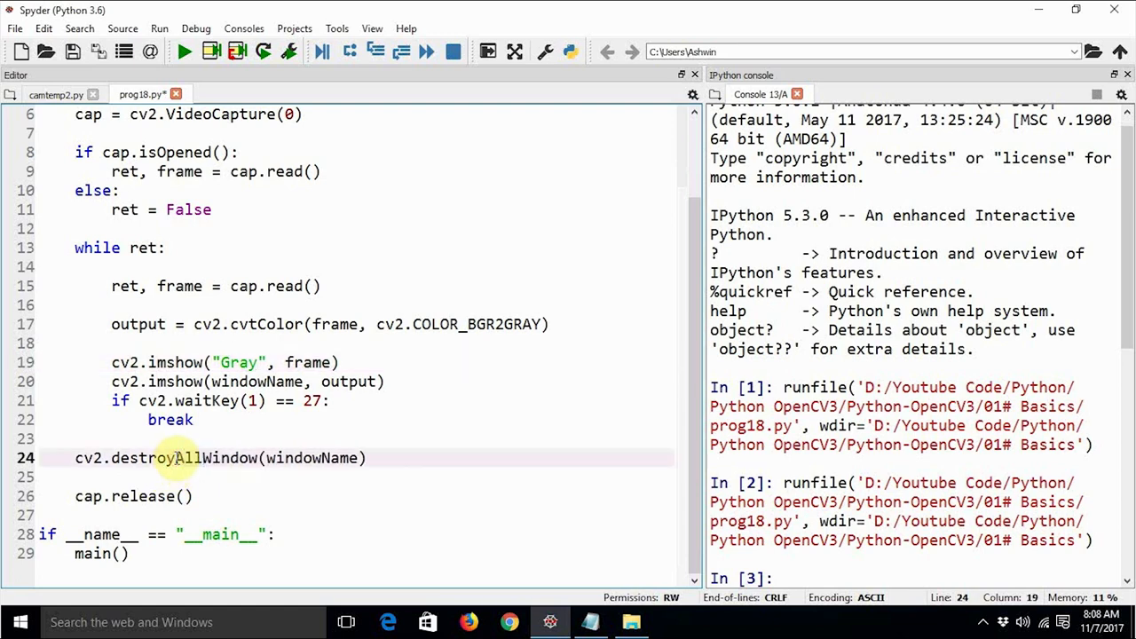
text(s)
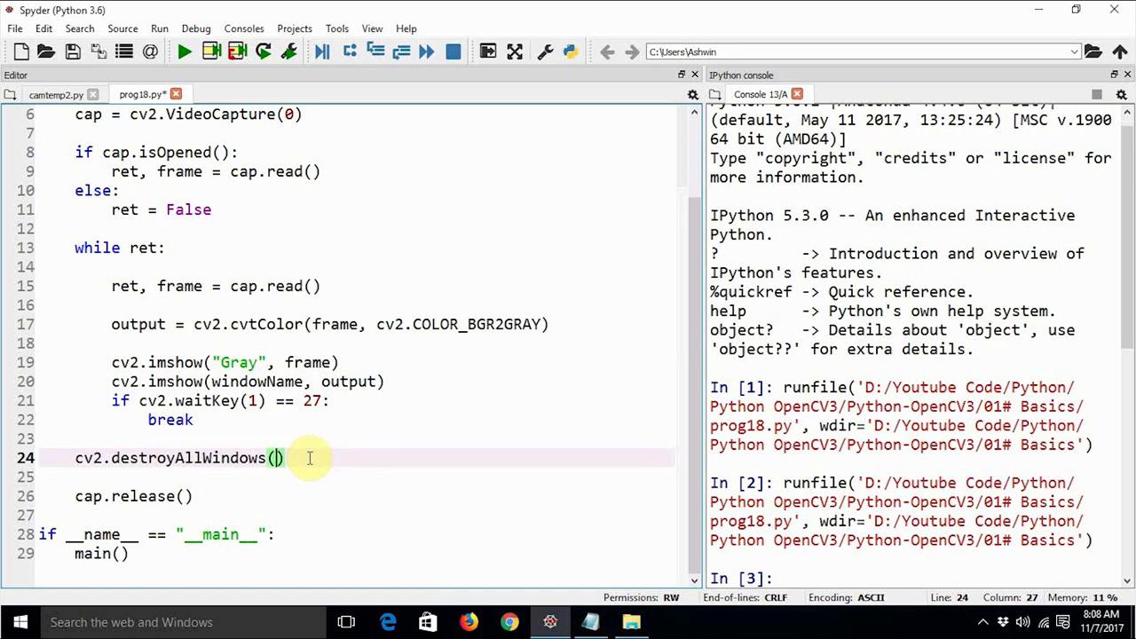
mouse_move(257, 362)
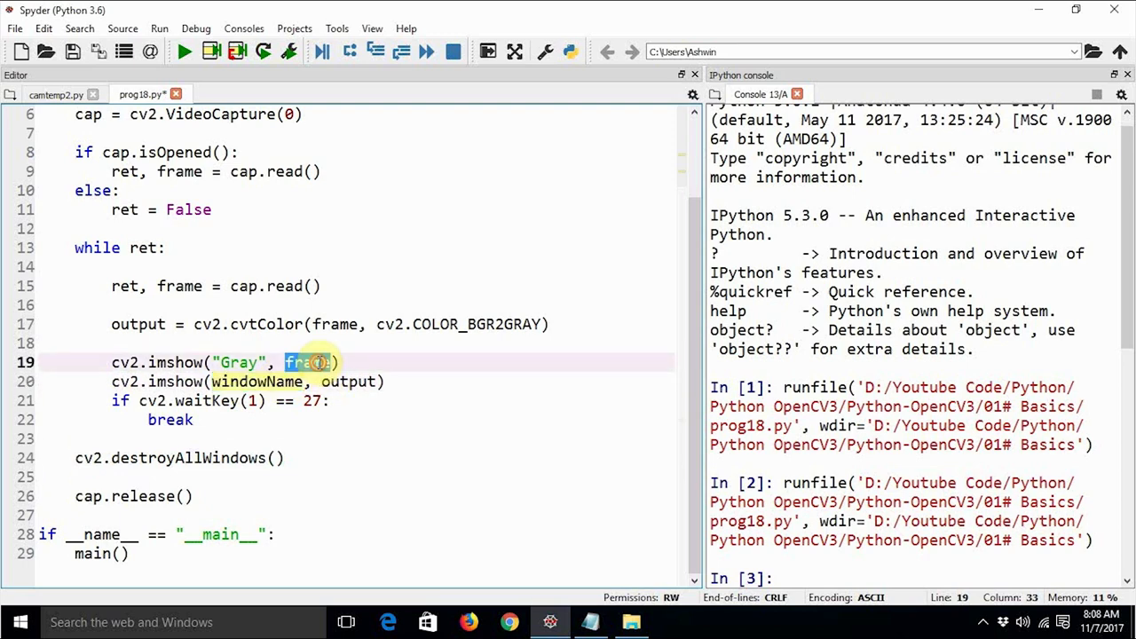
text(output)
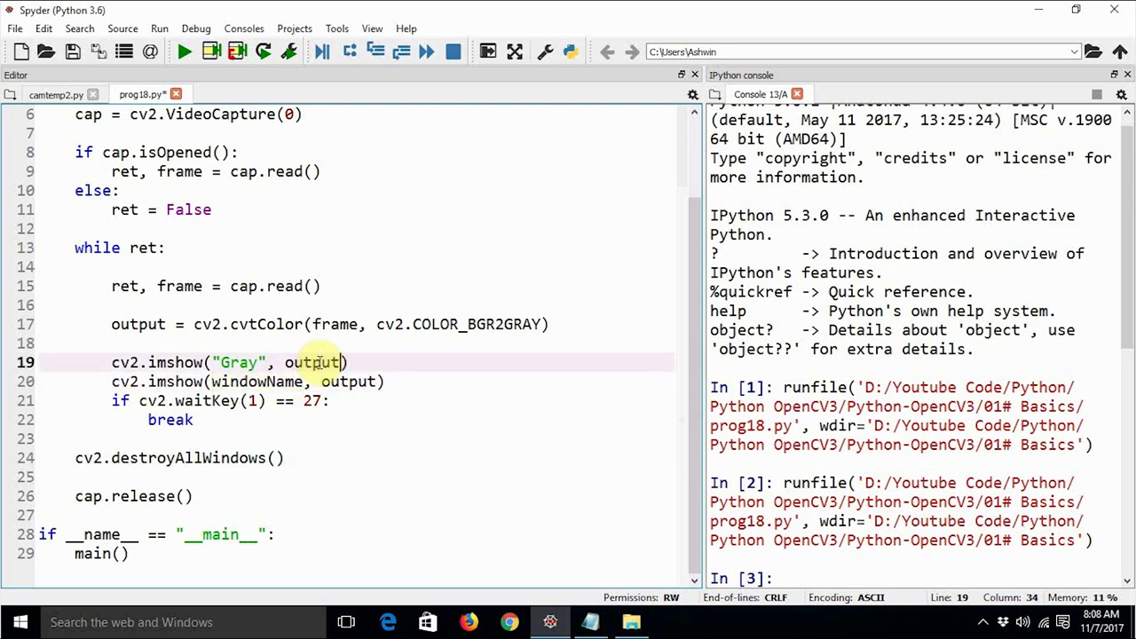
text(frame)
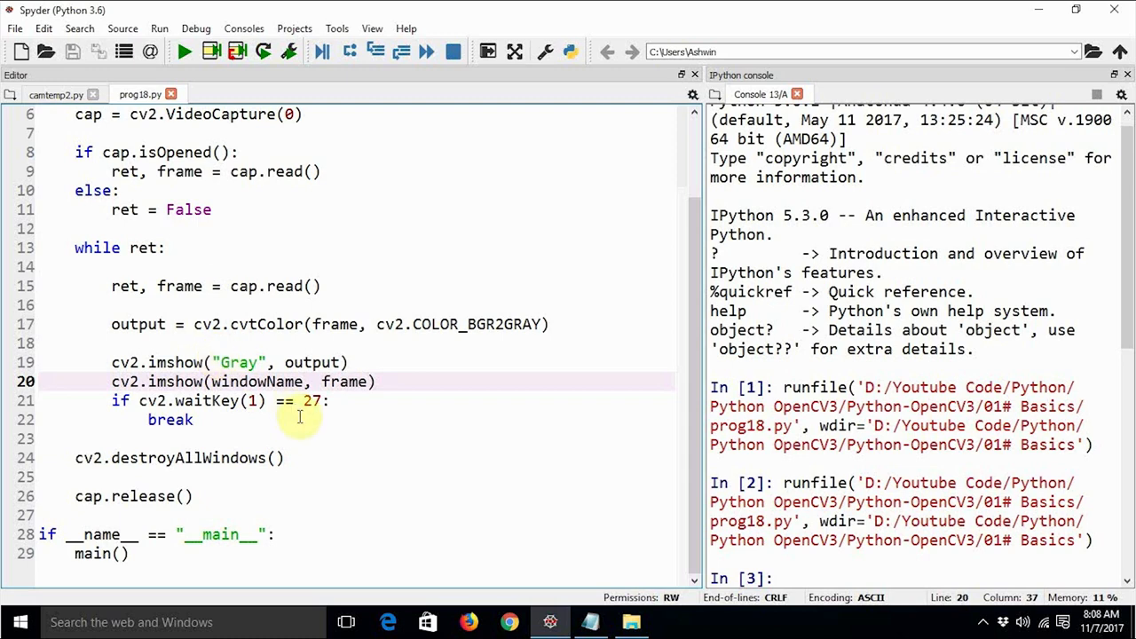
mouse_move(307, 475)
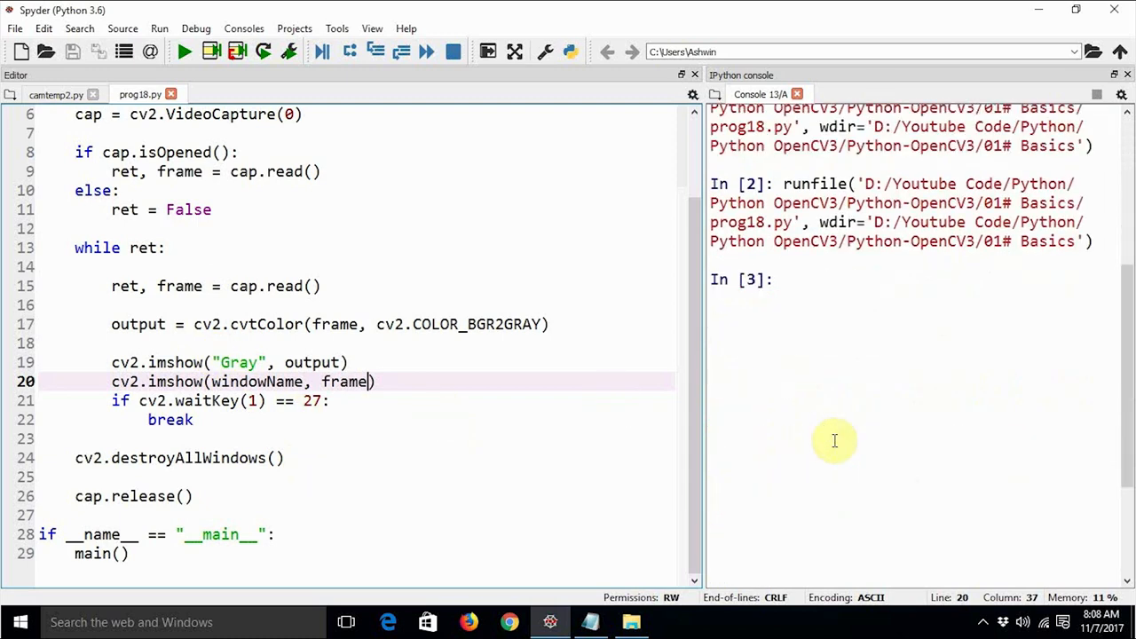
Step: Run prog18.py and drag the Gray window aside to reveal the color Live Video Feed
click(183, 51)
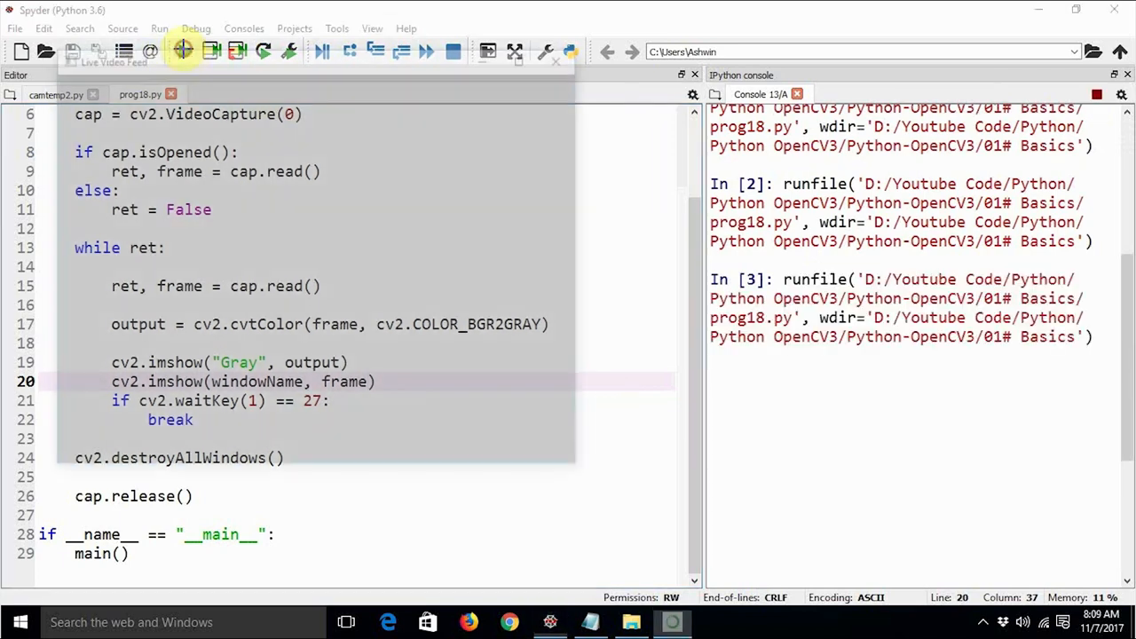
click(183, 50)
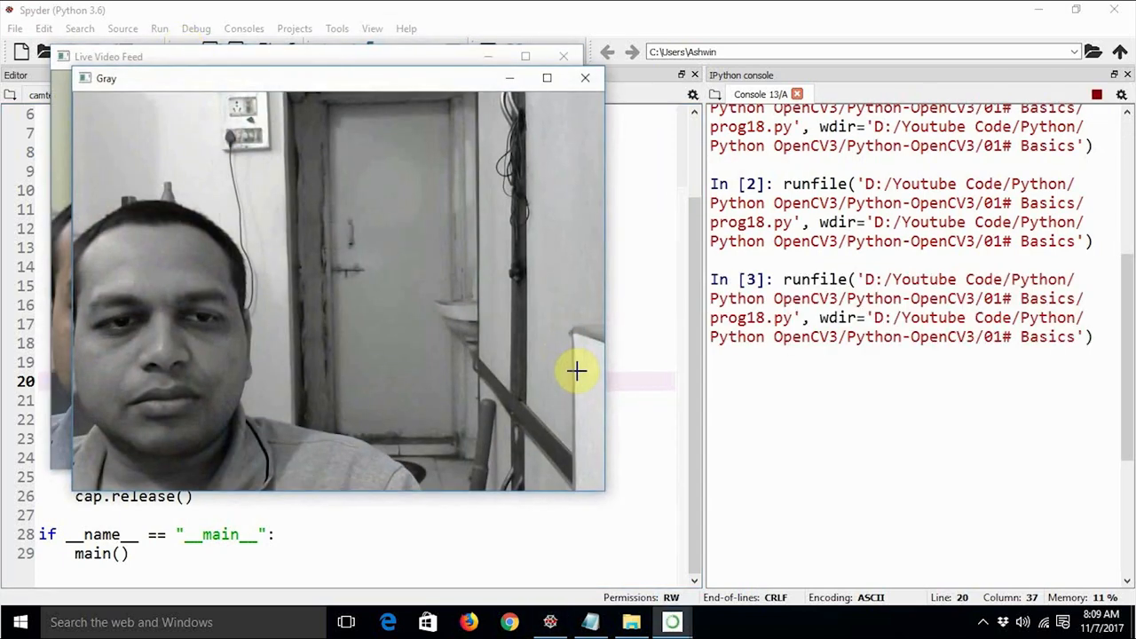
drag(338, 78, 737, 66)
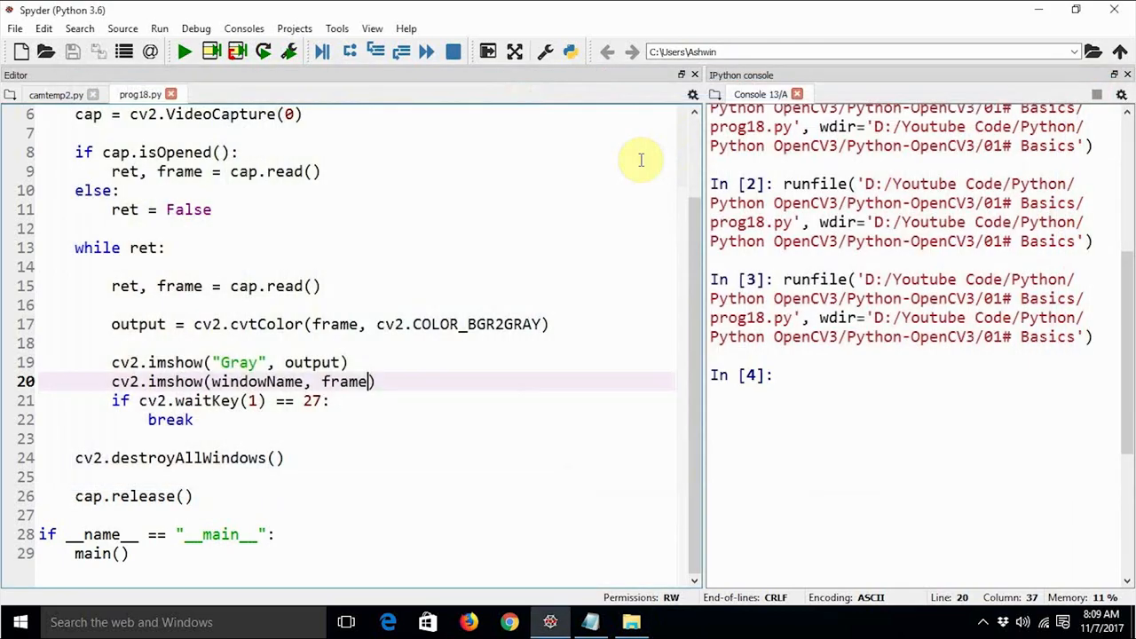
mouse_move(559, 205)
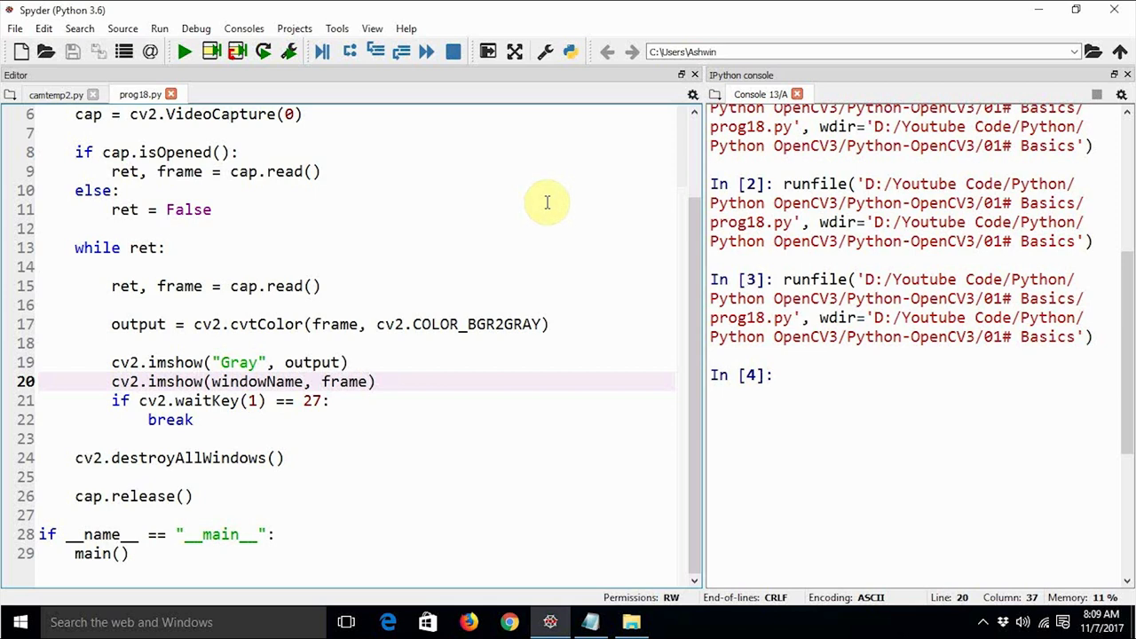
mouse_move(587, 489)
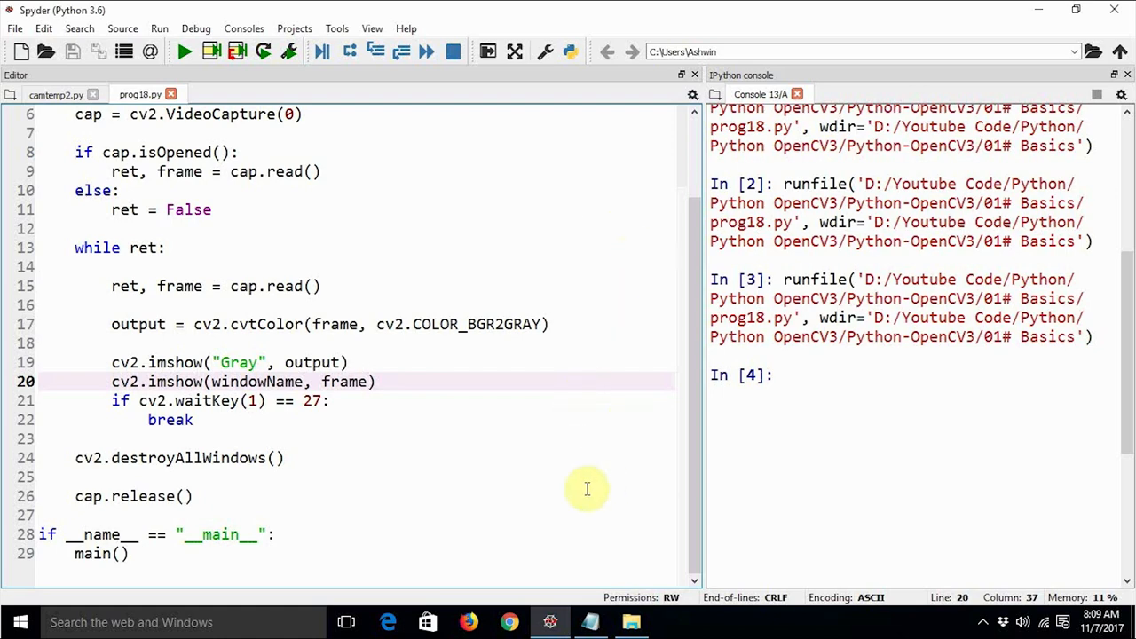